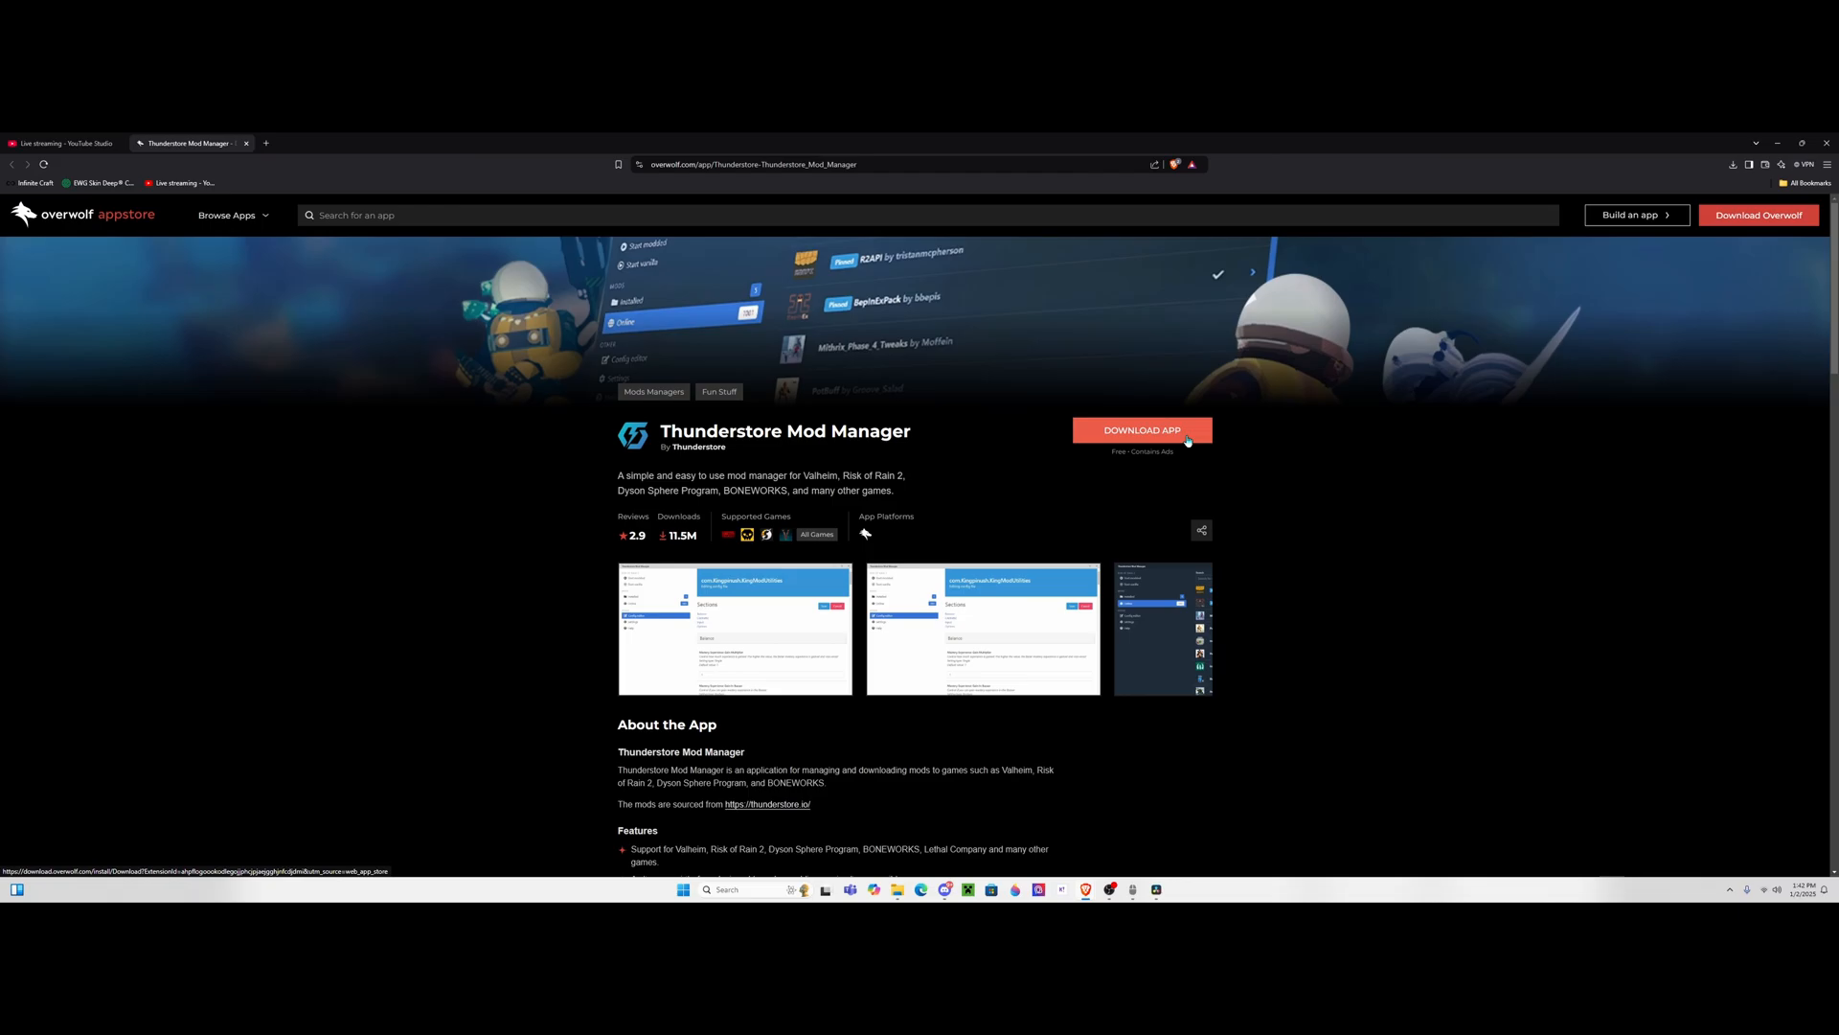
Download the Thunderstore Mod Manager app from its Overwolf Appstore page.
click(1140, 430)
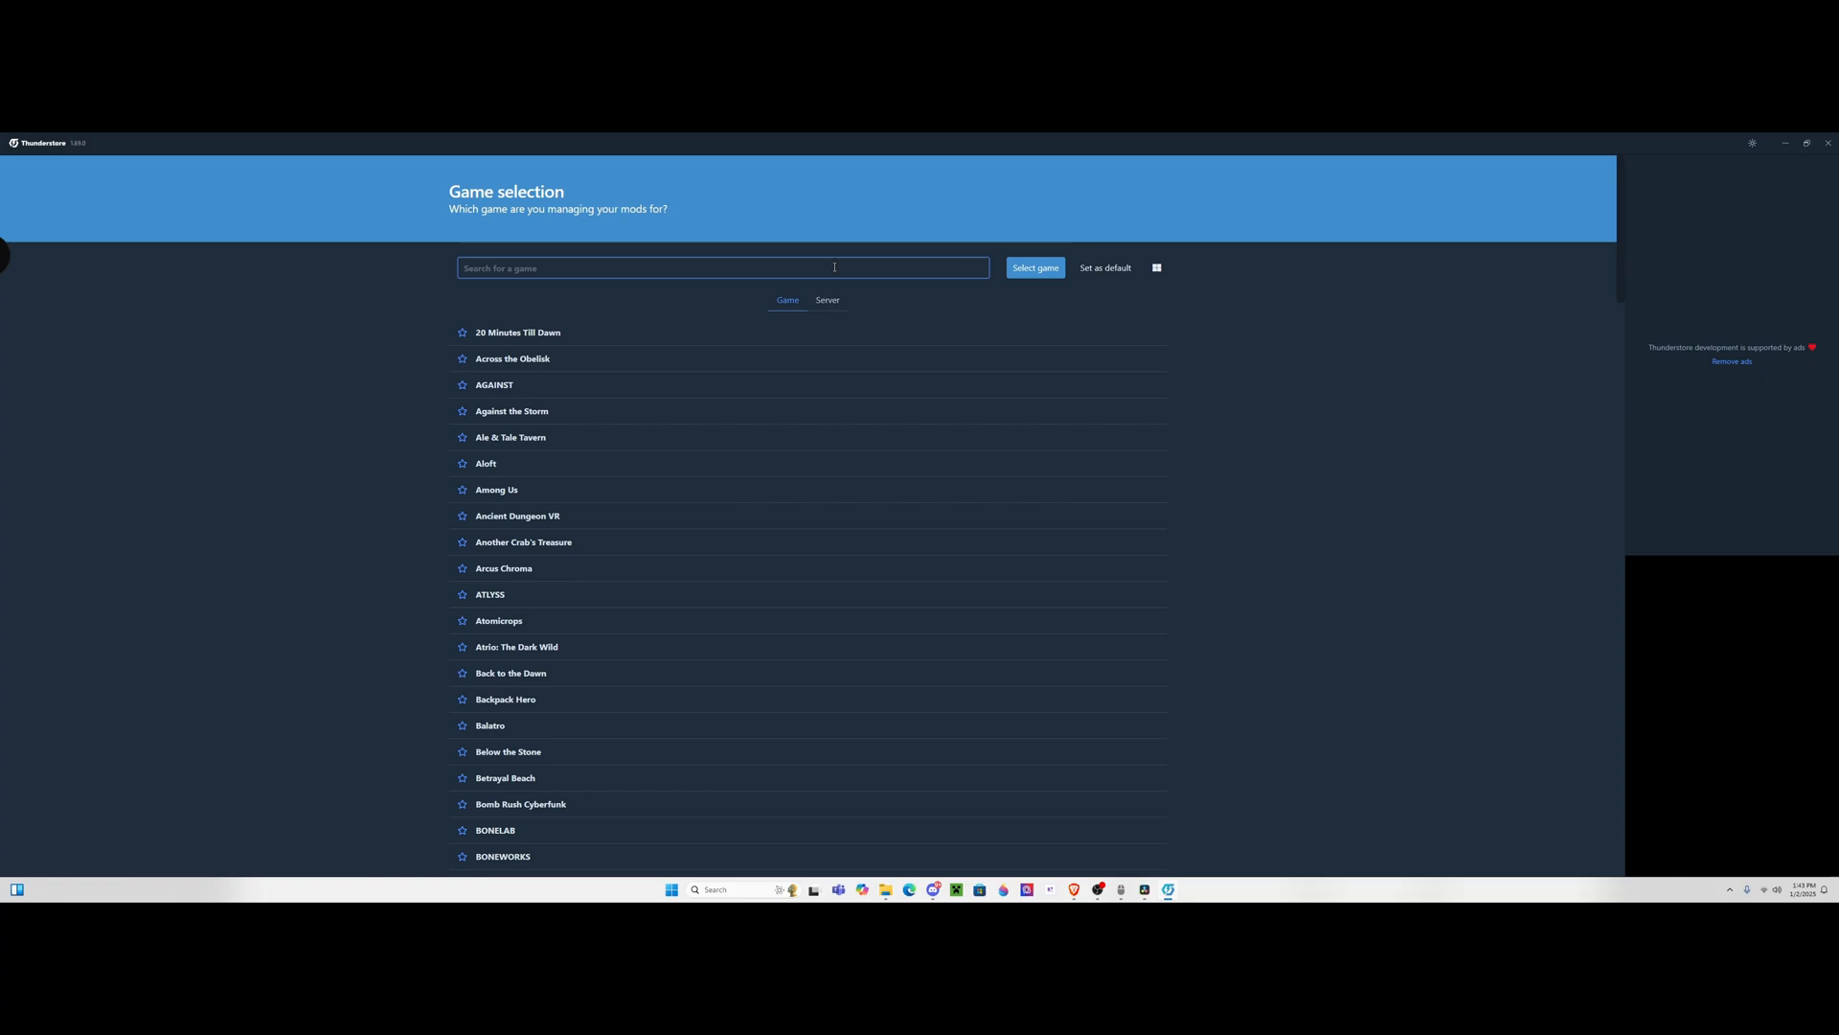
Search for 'rounds', select ROUNDS as the game, and load the Default profile.
text(rounds)
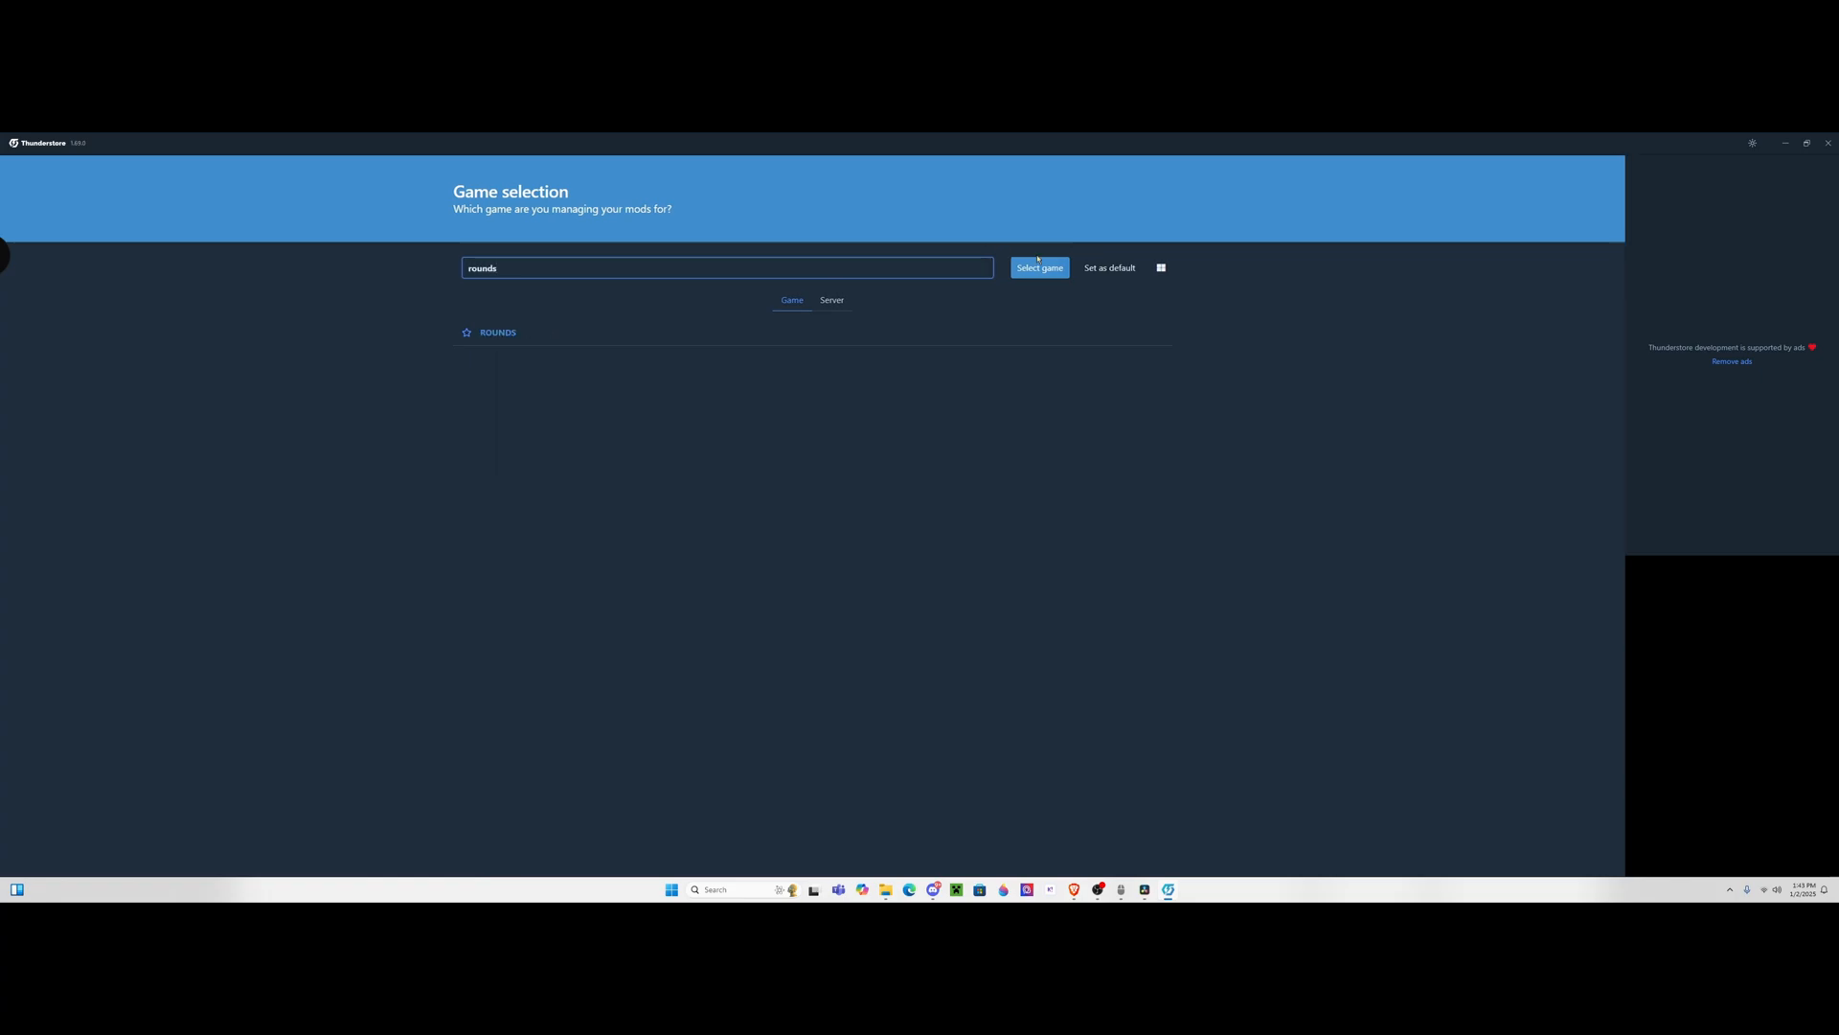
click(1038, 267)
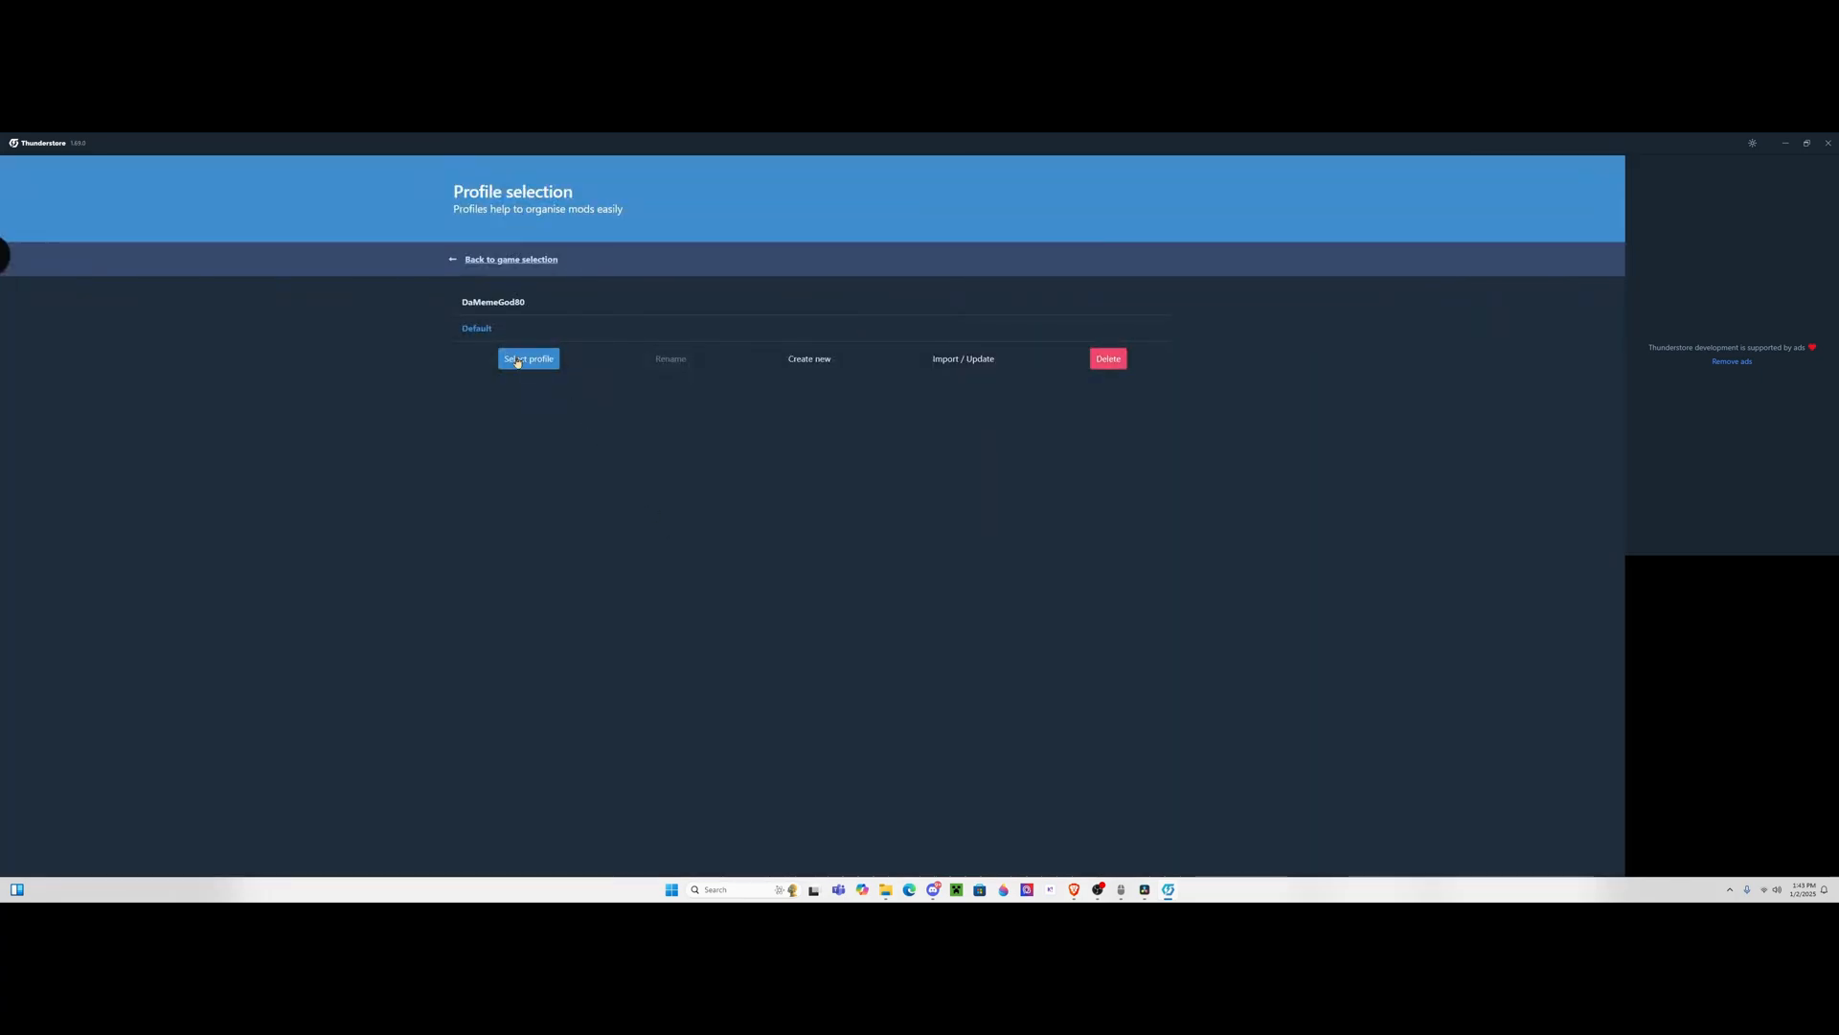
click(529, 359)
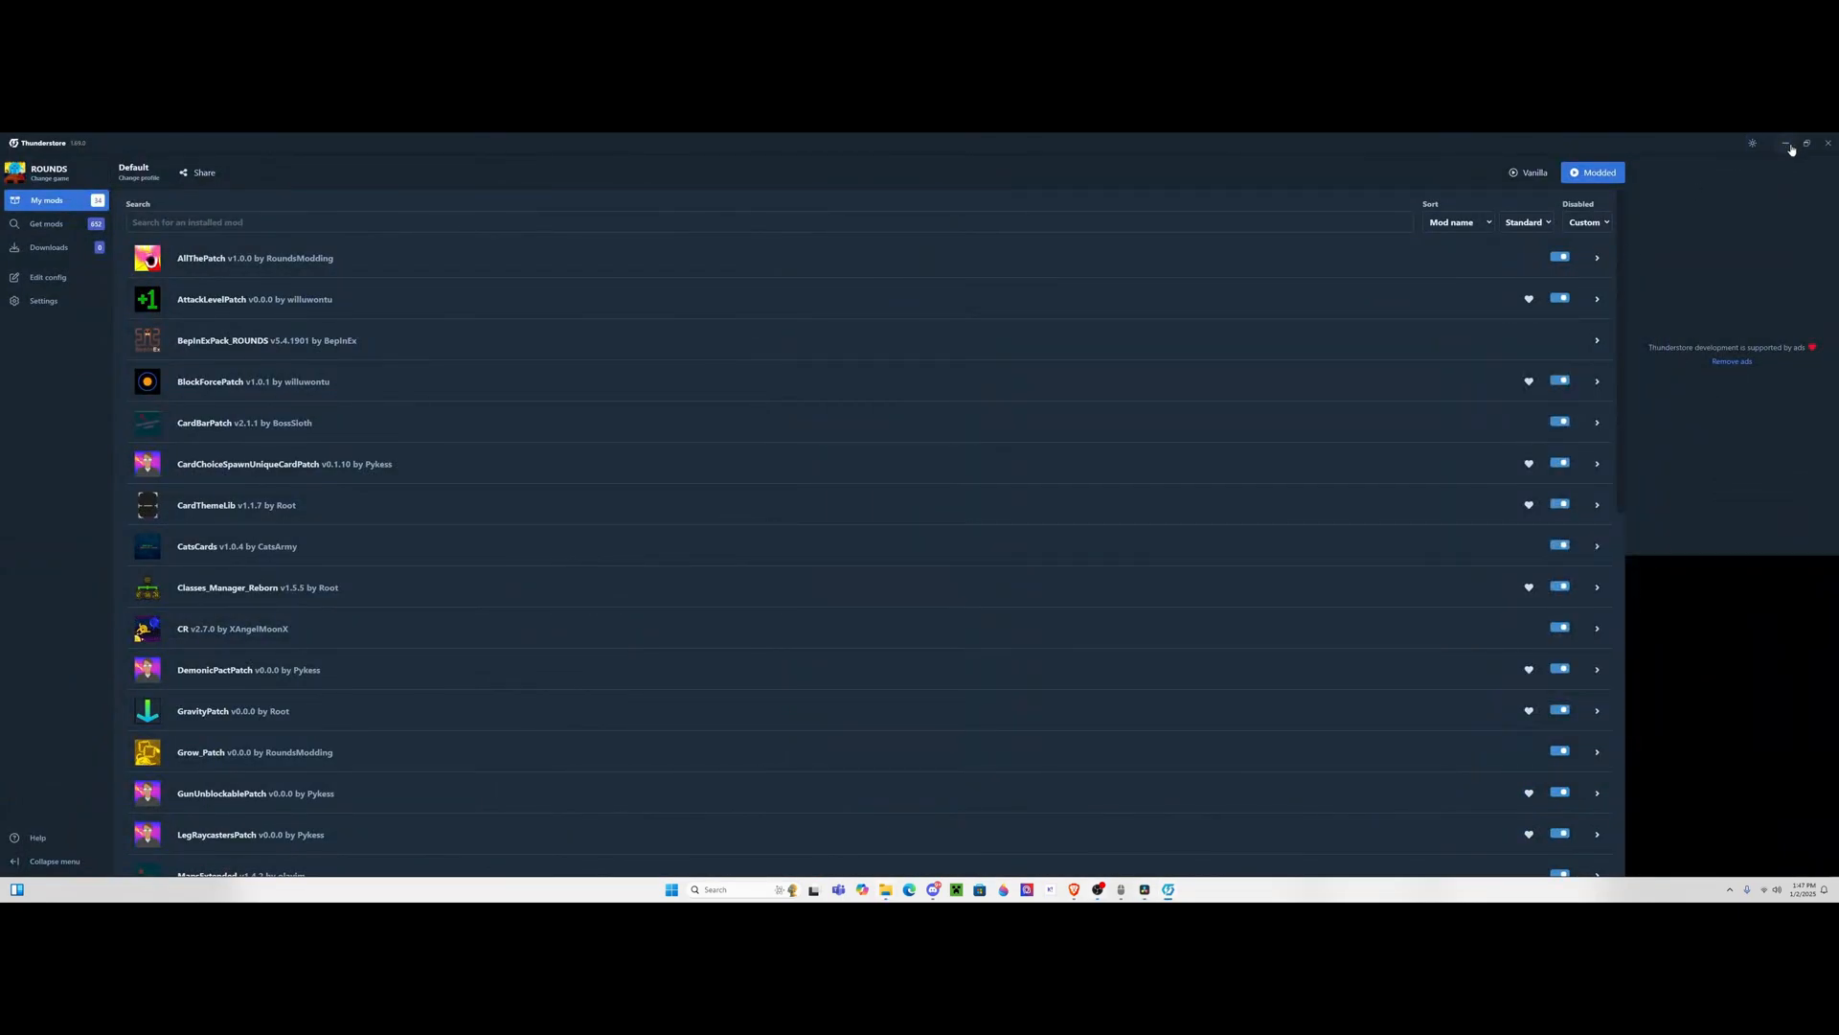
Minimise the Thunderstore Mod Manager window.
click(1788, 143)
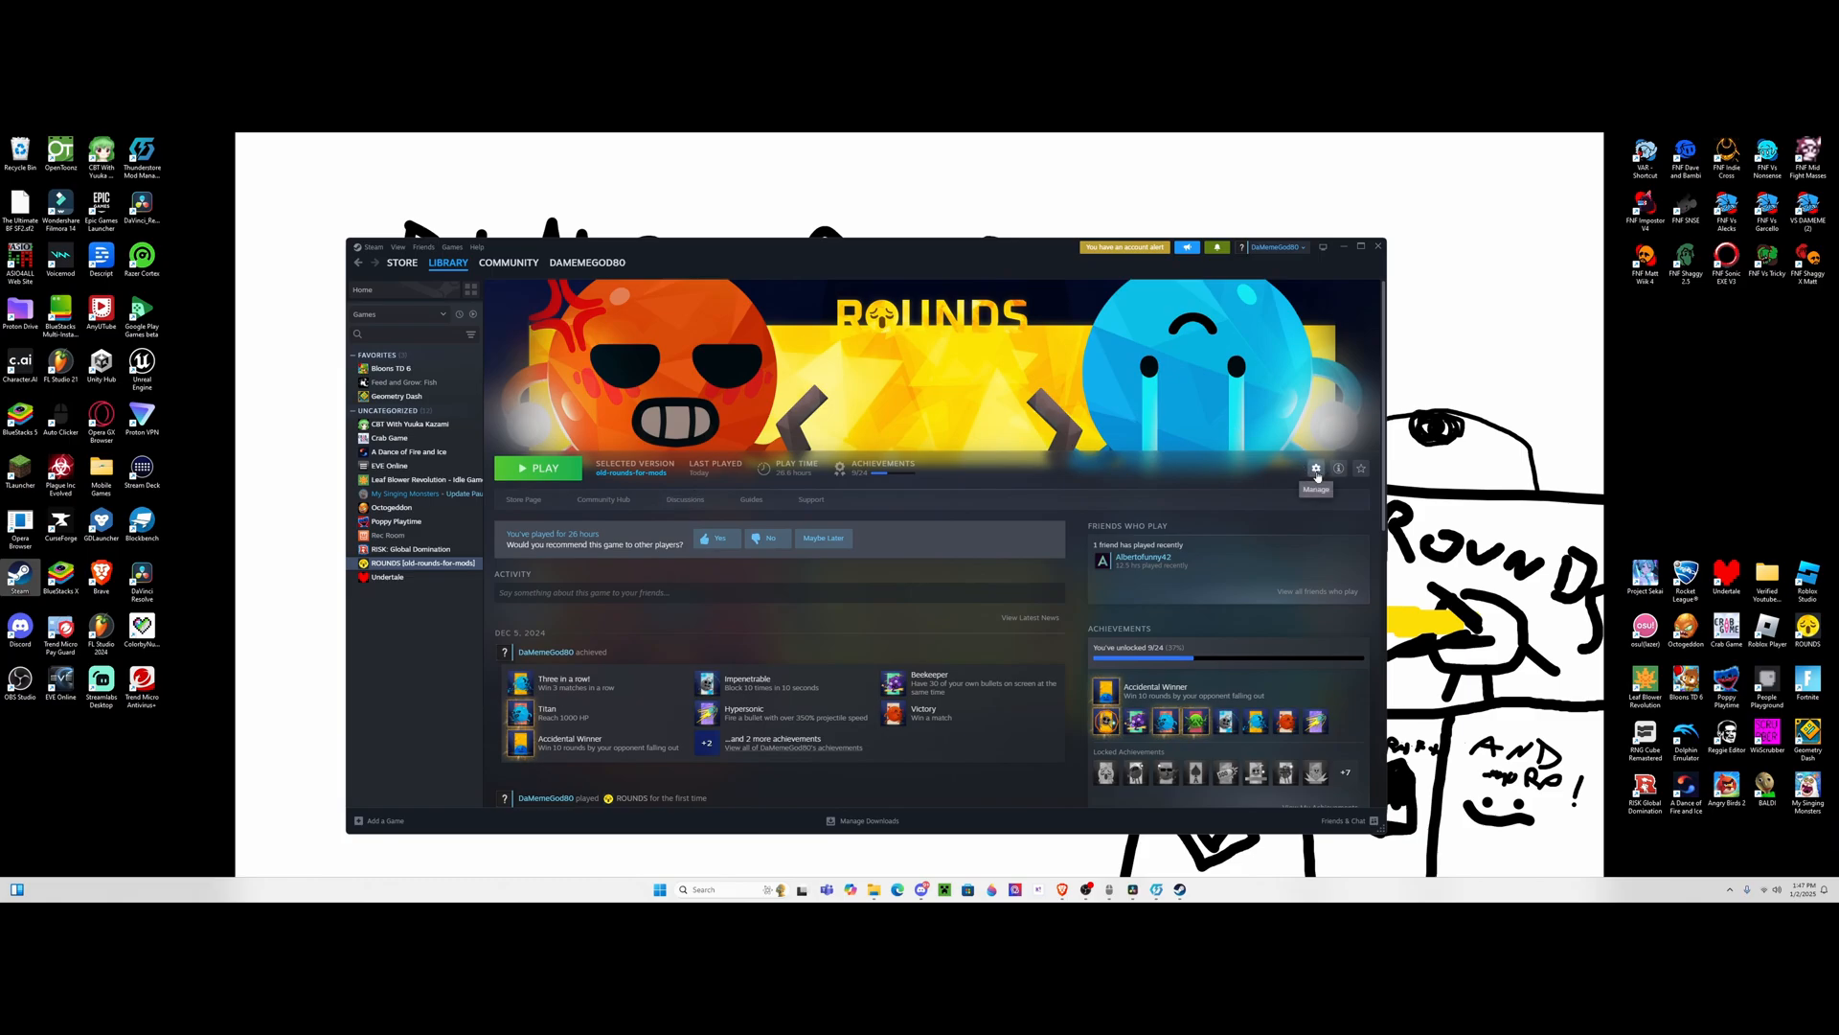
Check the ROUNDS Steam properties for the old-rounds-for-mods beta, then close them.
click(1316, 469)
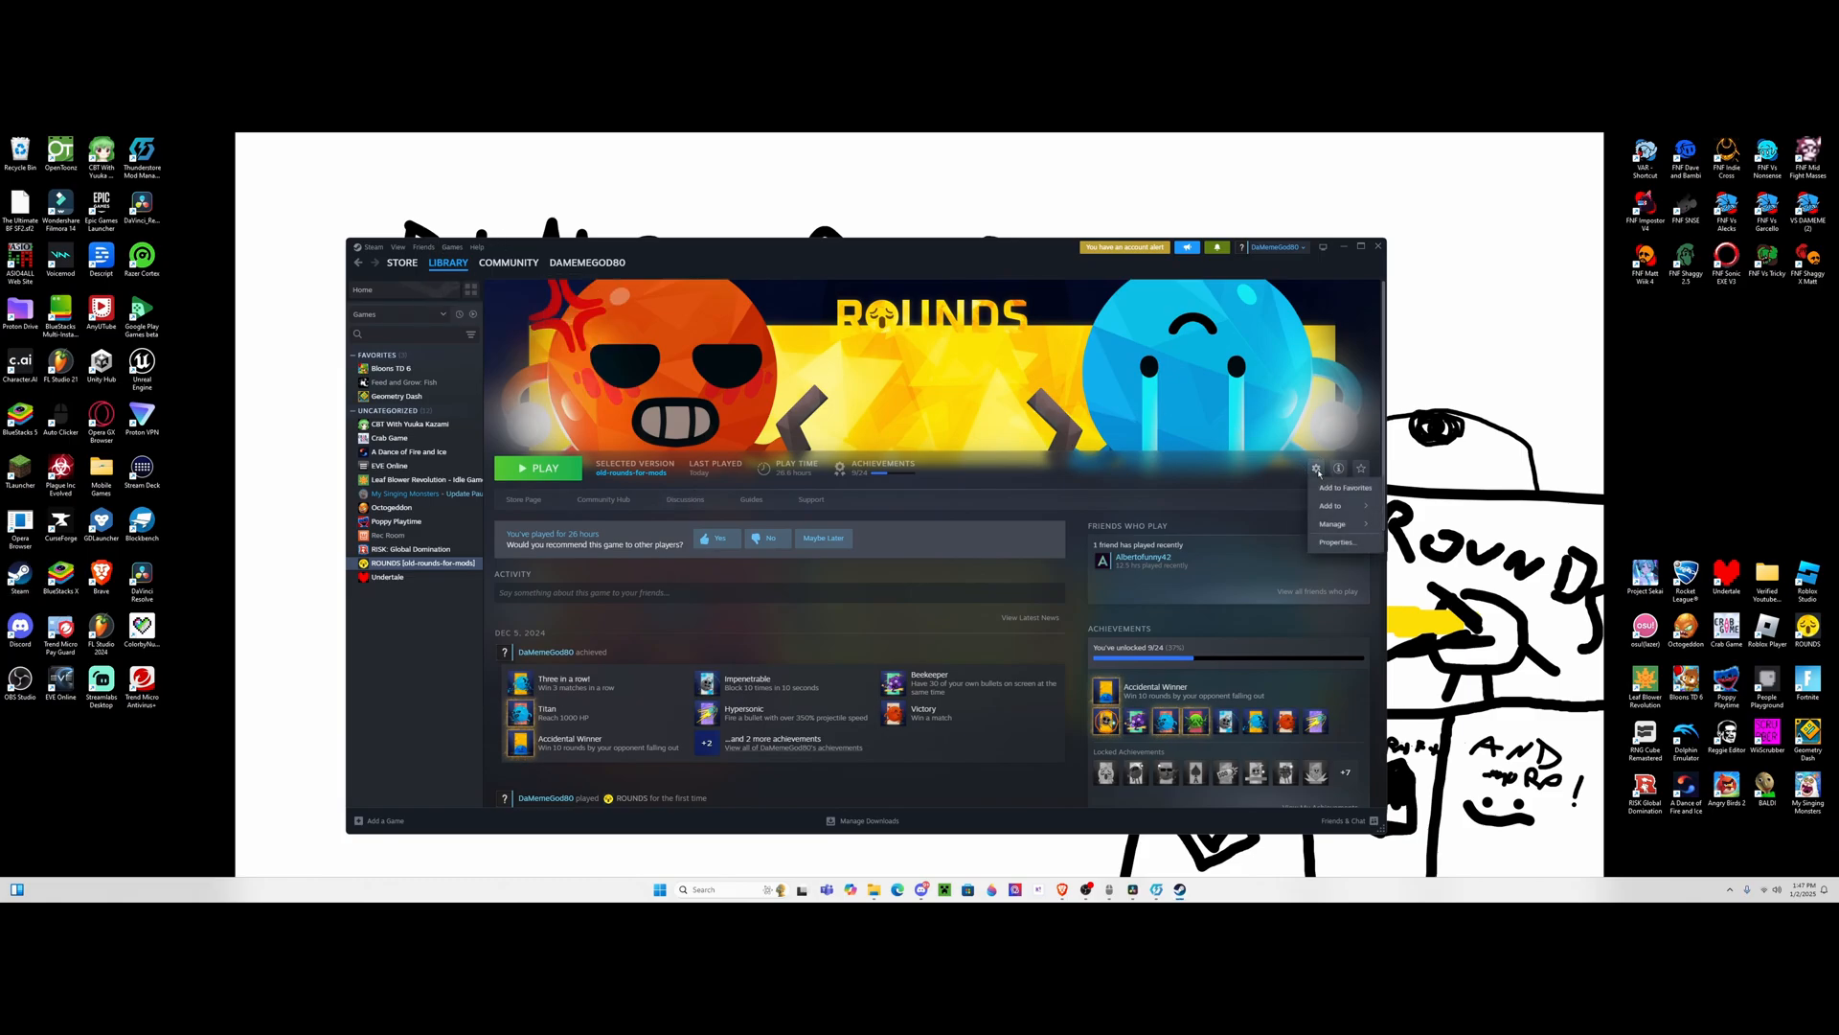
click(1337, 542)
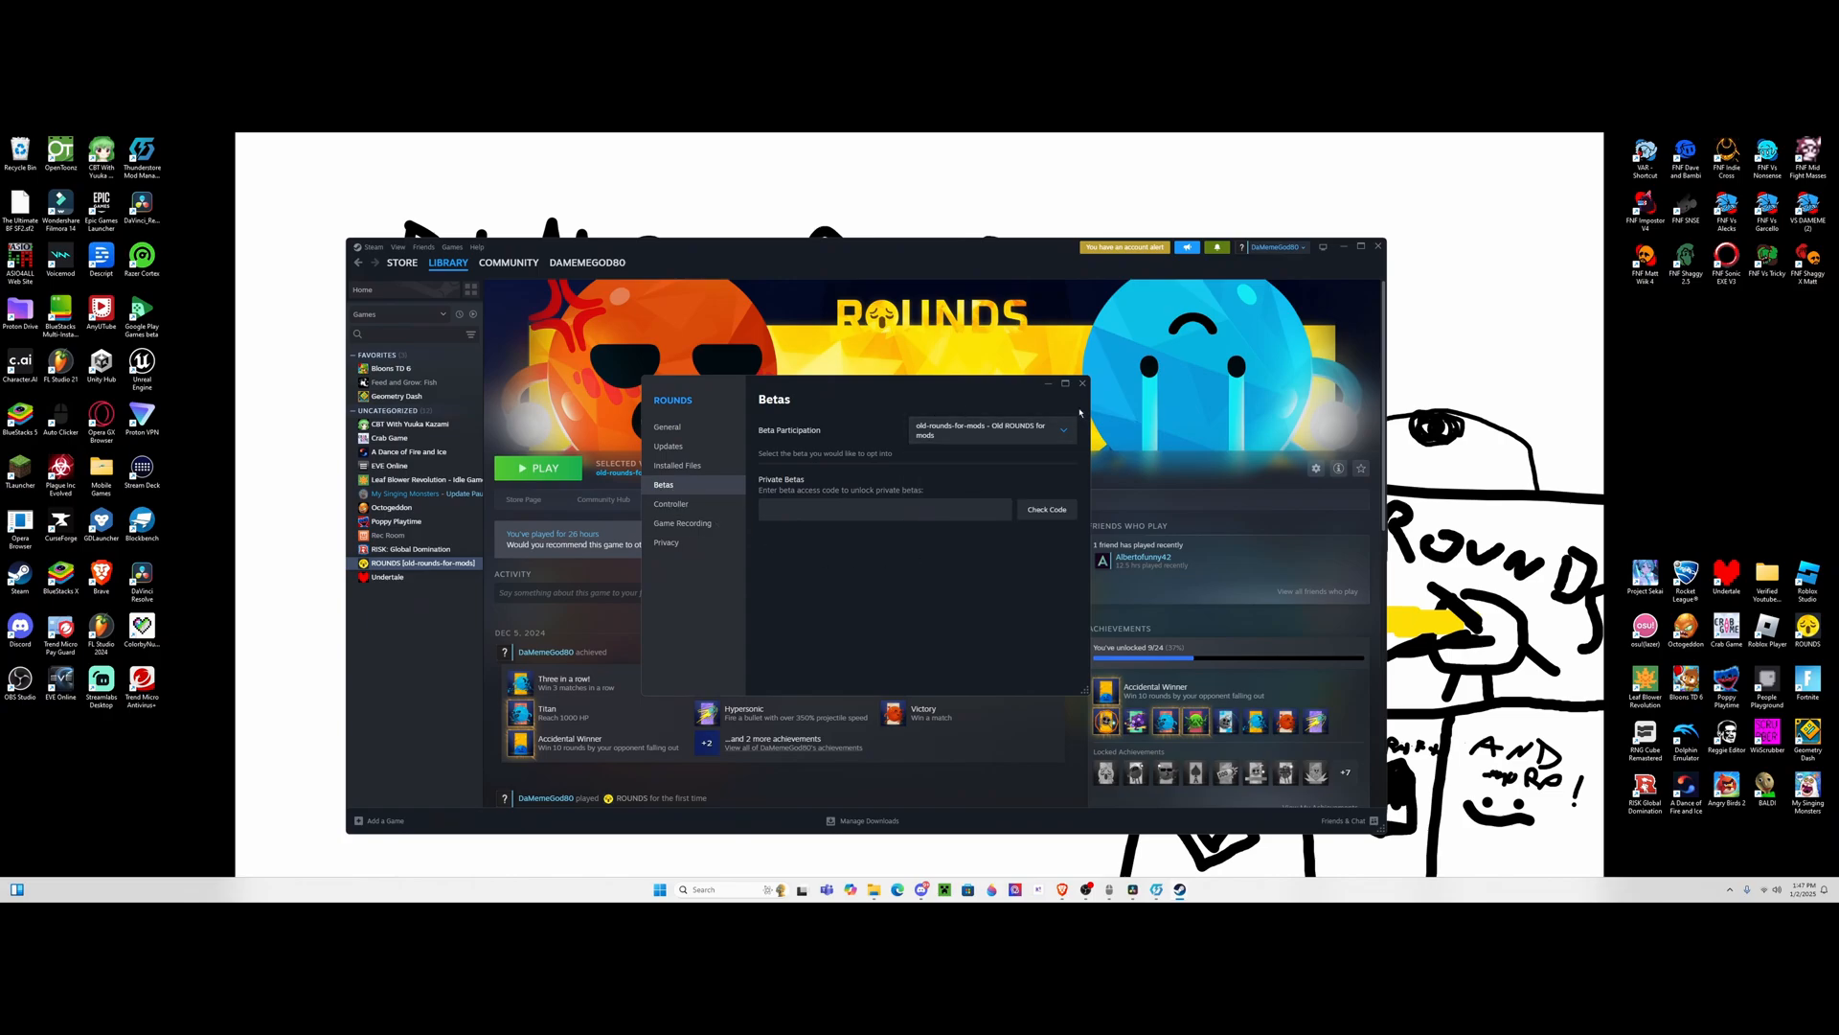
click(1081, 382)
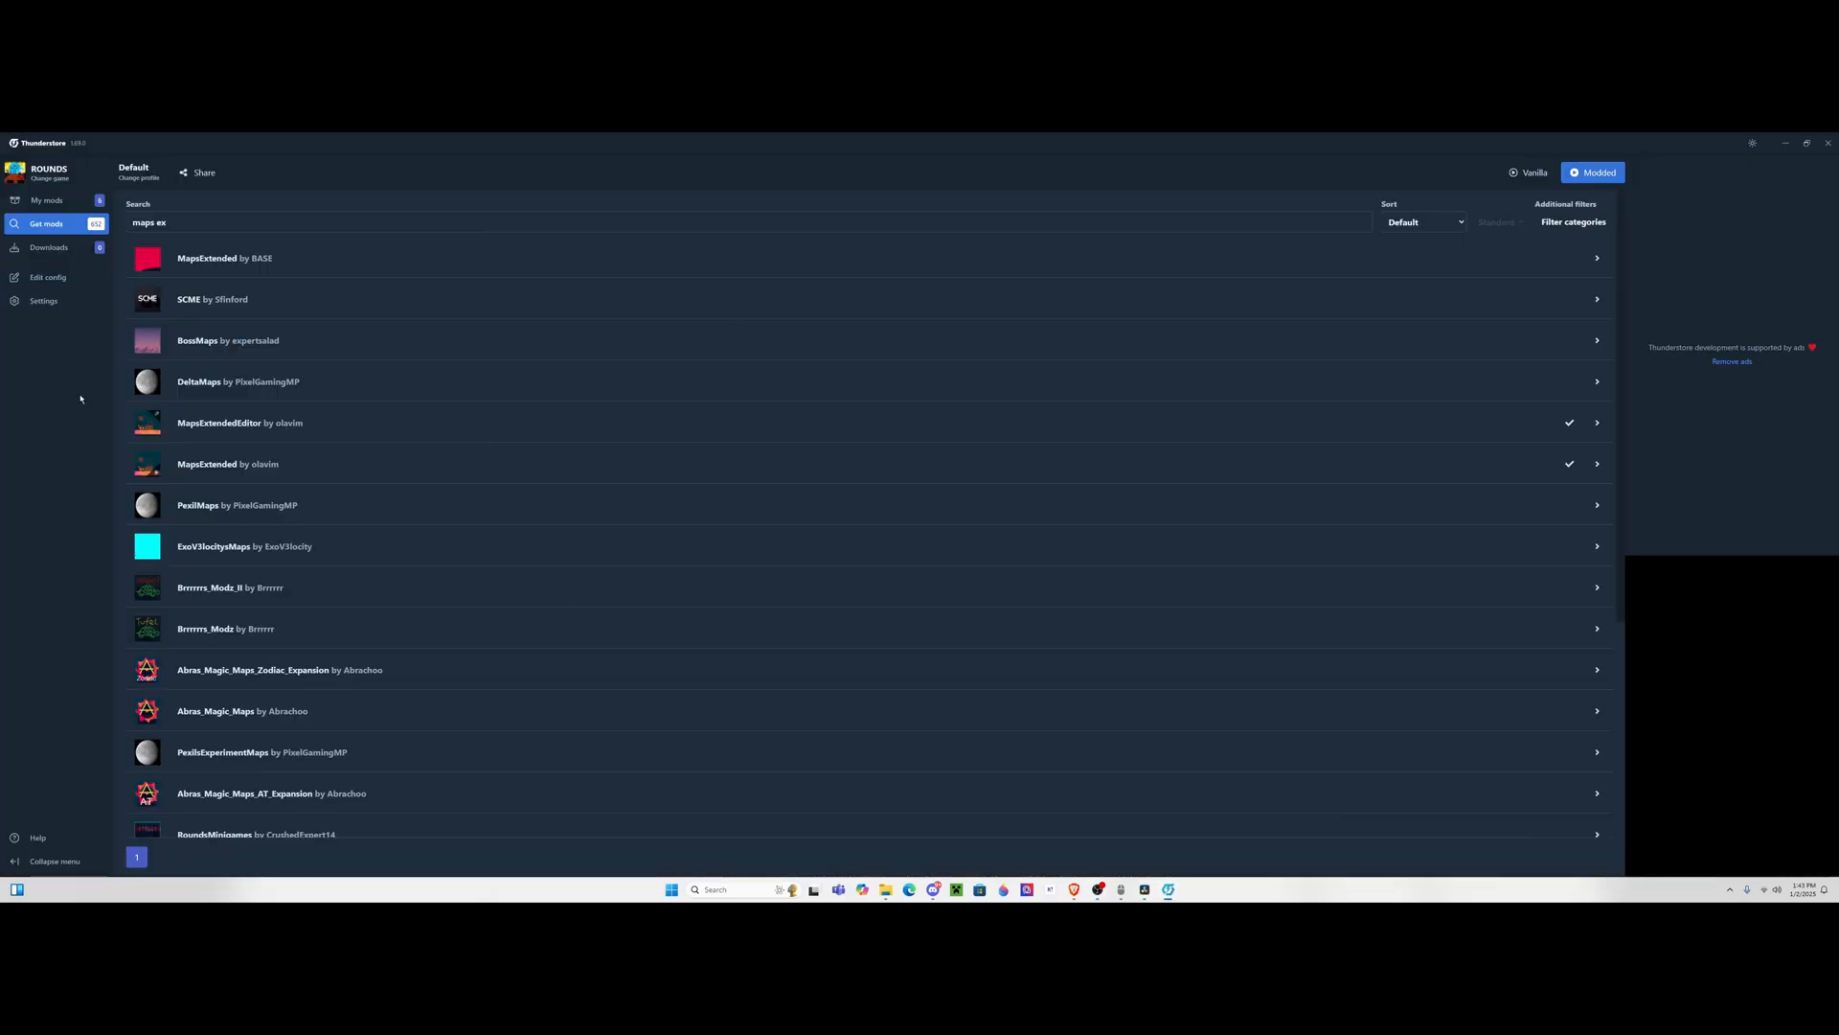
mouse_move(250, 490)
text(cat)
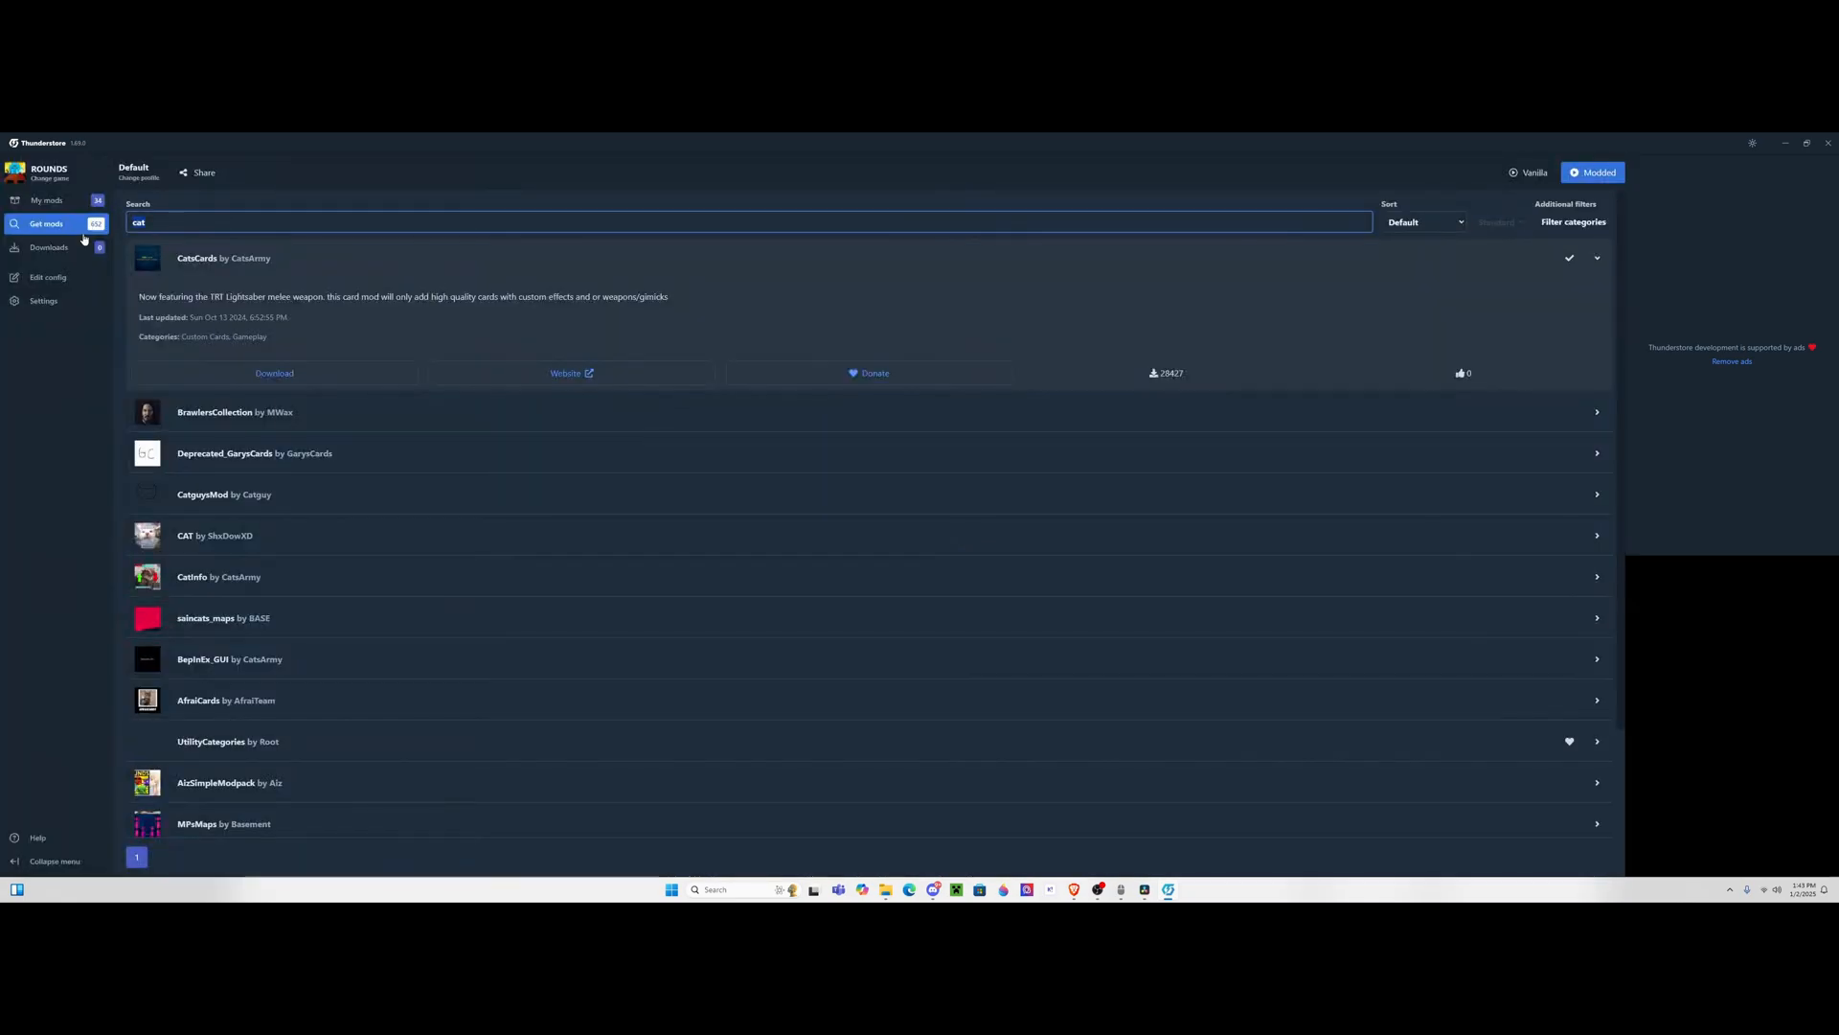
Search Get mods for 'perfor', then return to the My mods list.
text(perfor)
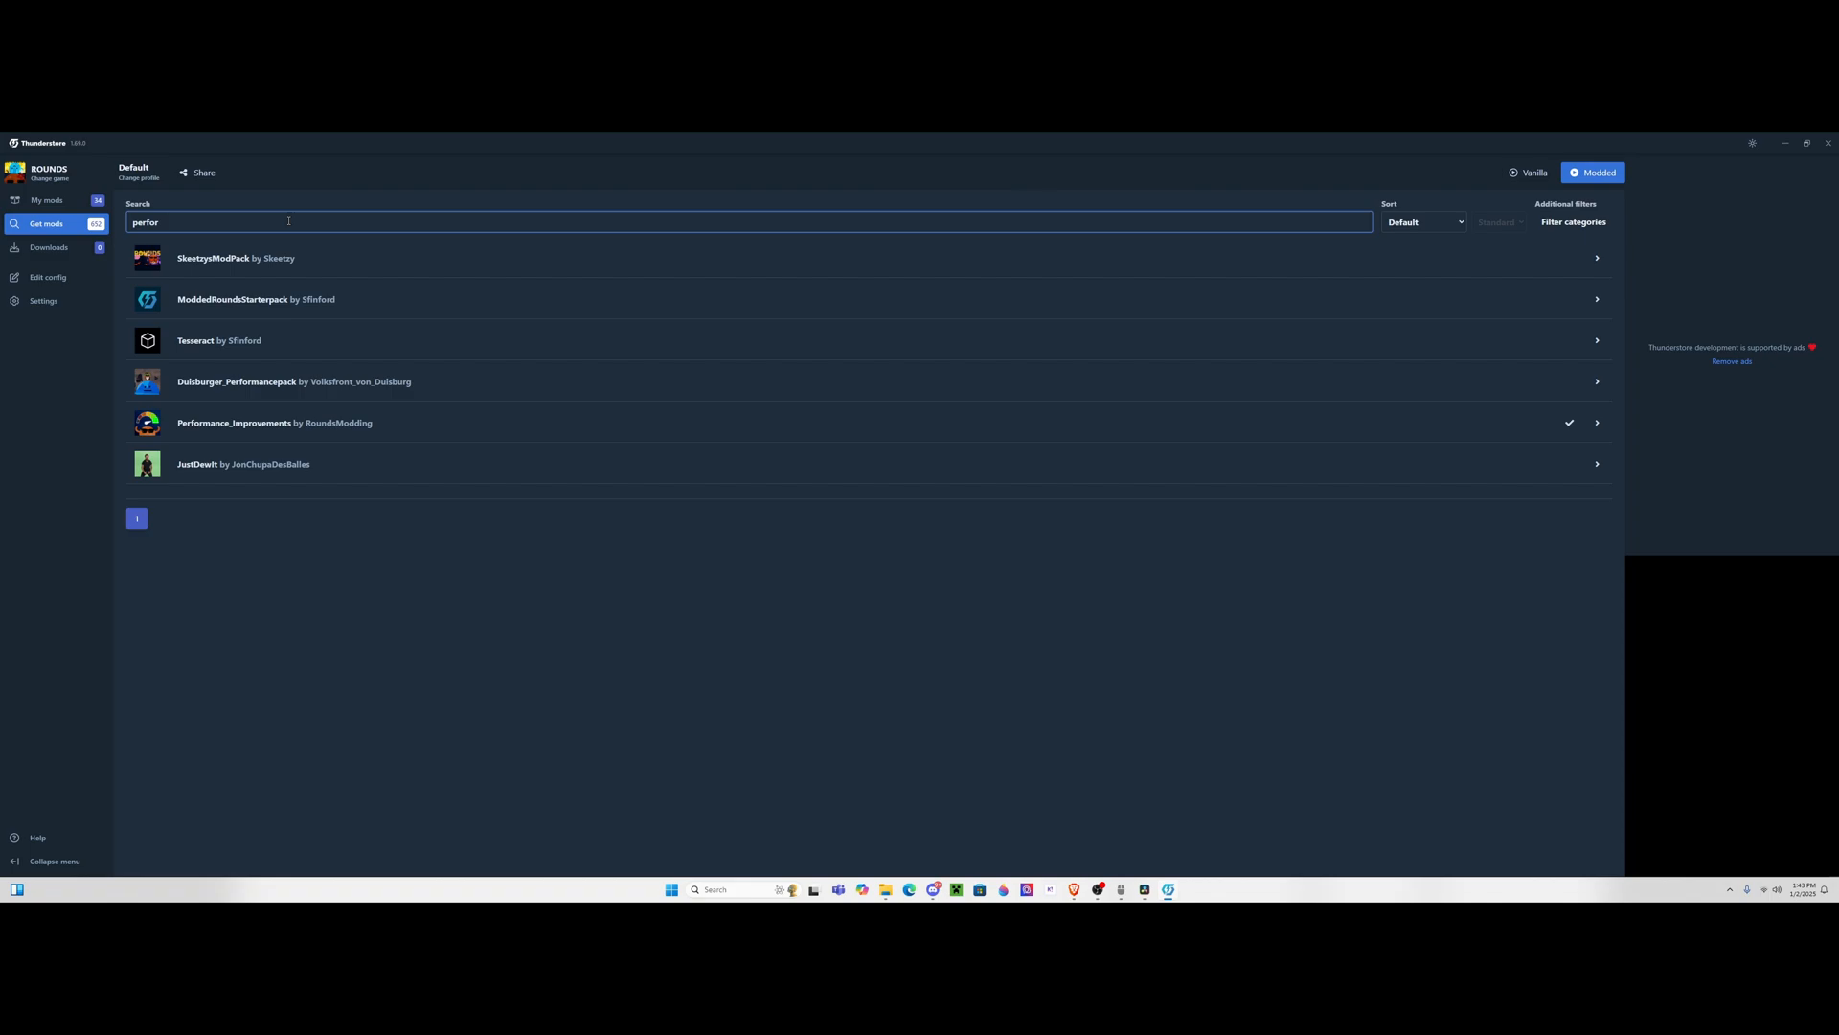
mouse_move(244, 433)
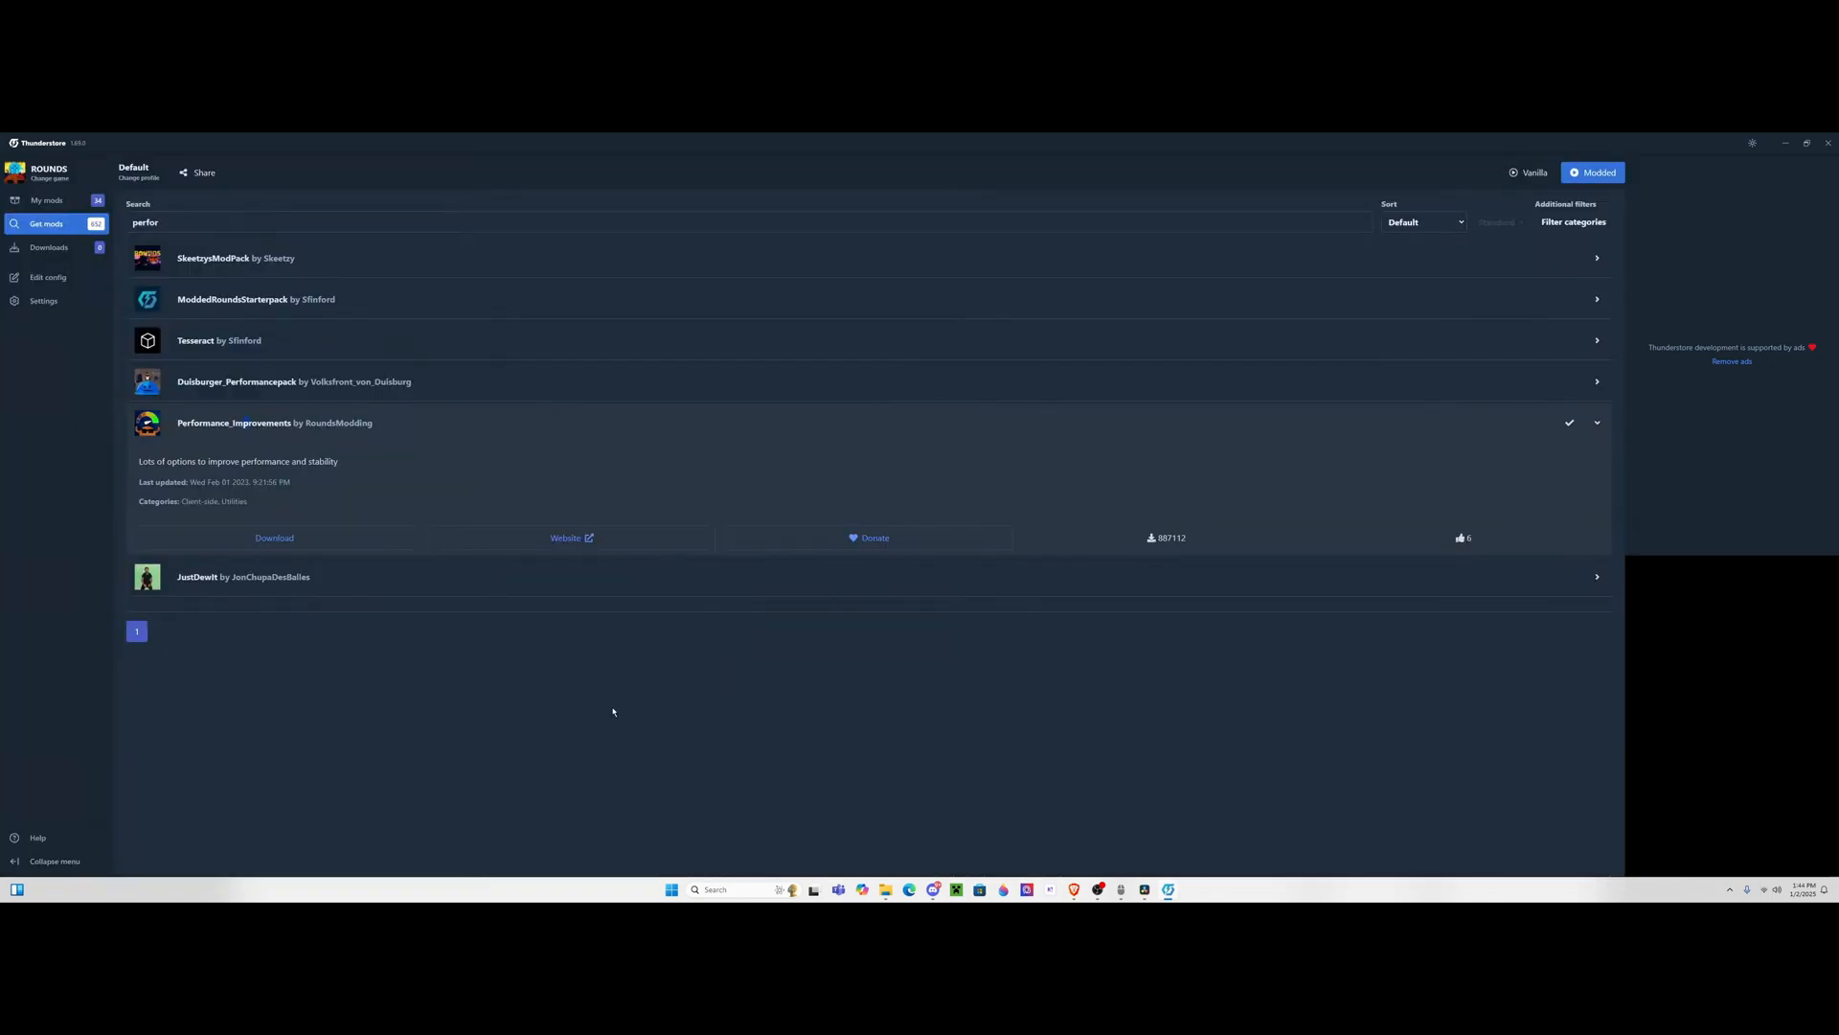
click(47, 199)
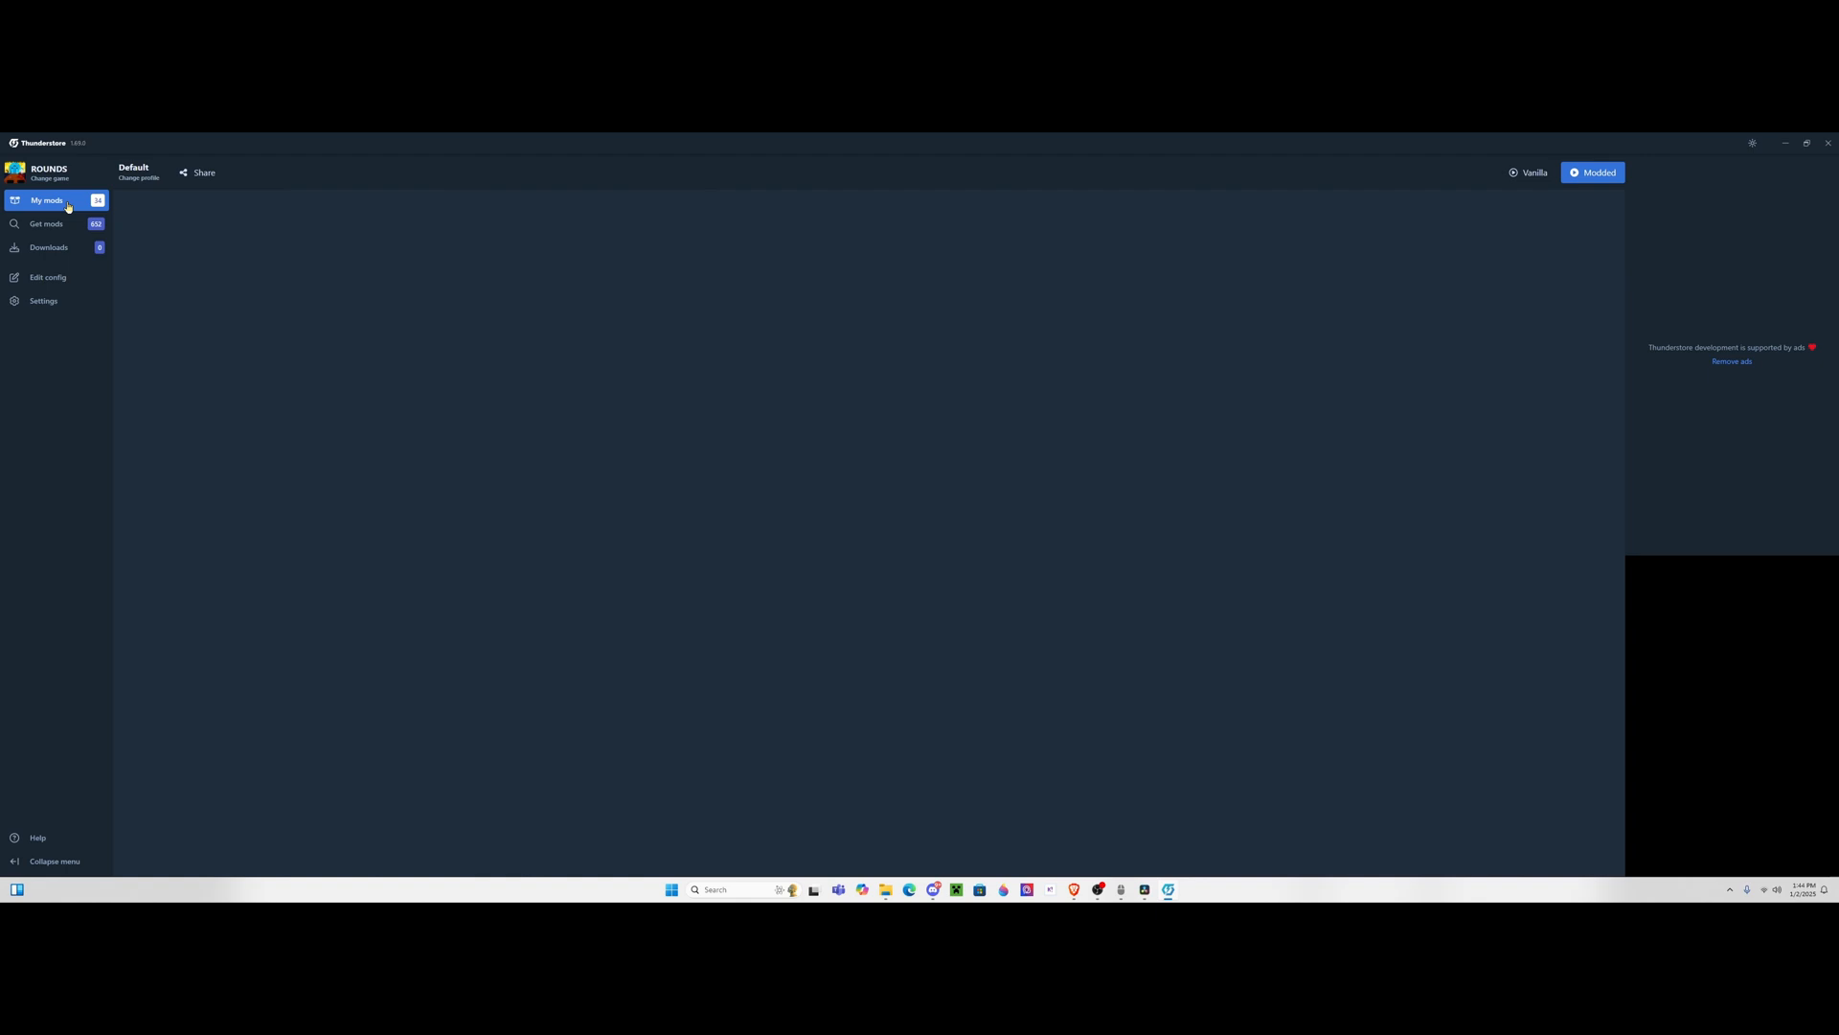
Review the installed ROUNDS mods list and launch the game in Modded mode.
click(47, 199)
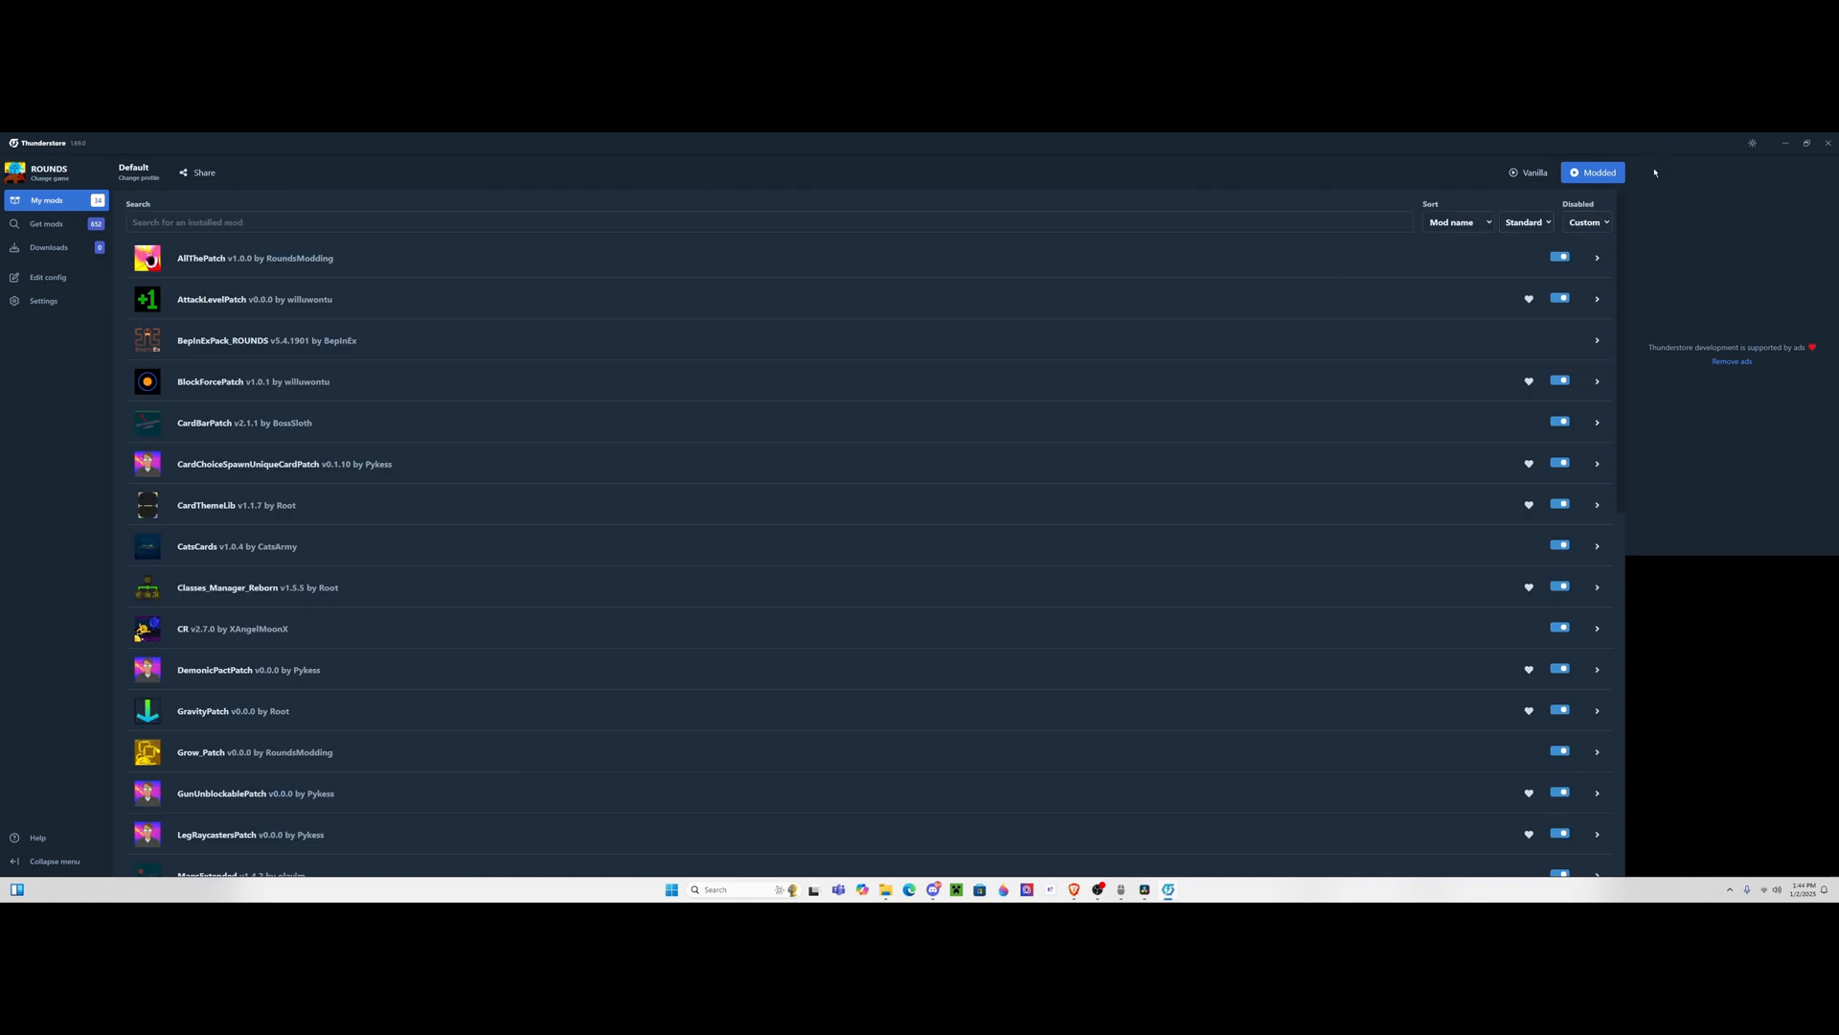
scroll(down, 3)
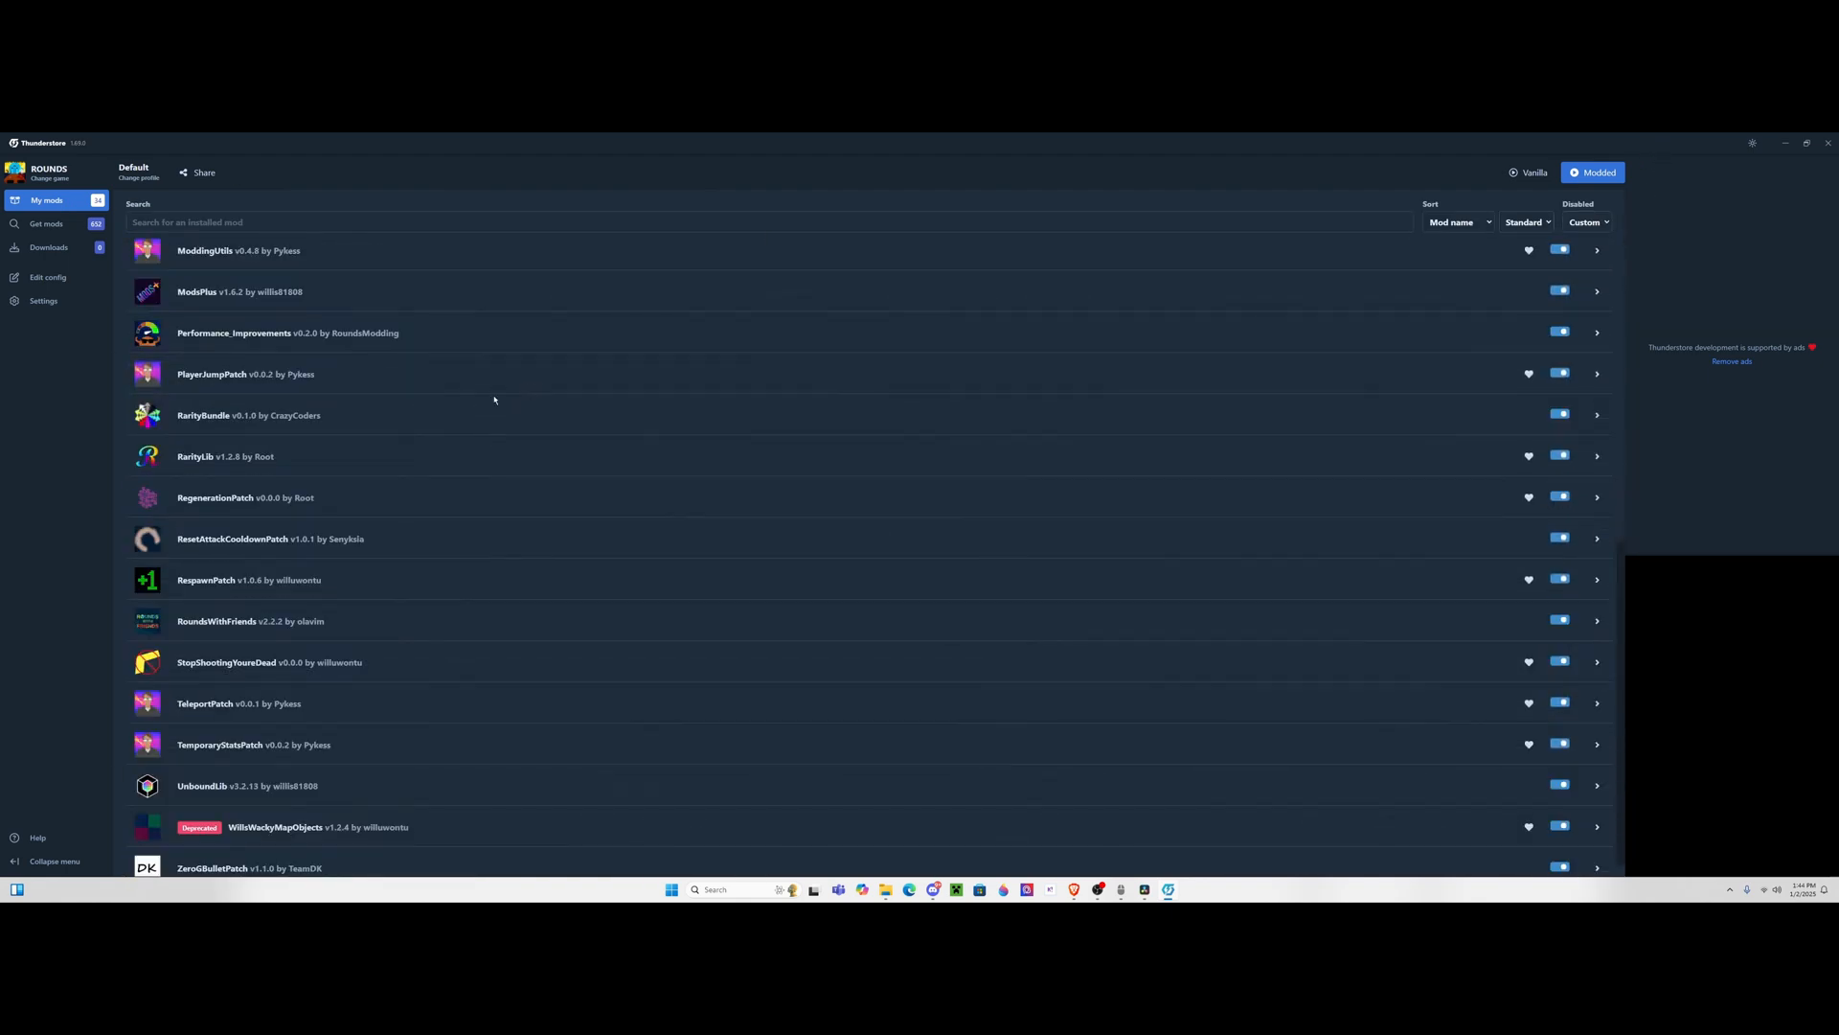
scroll(up, 3)
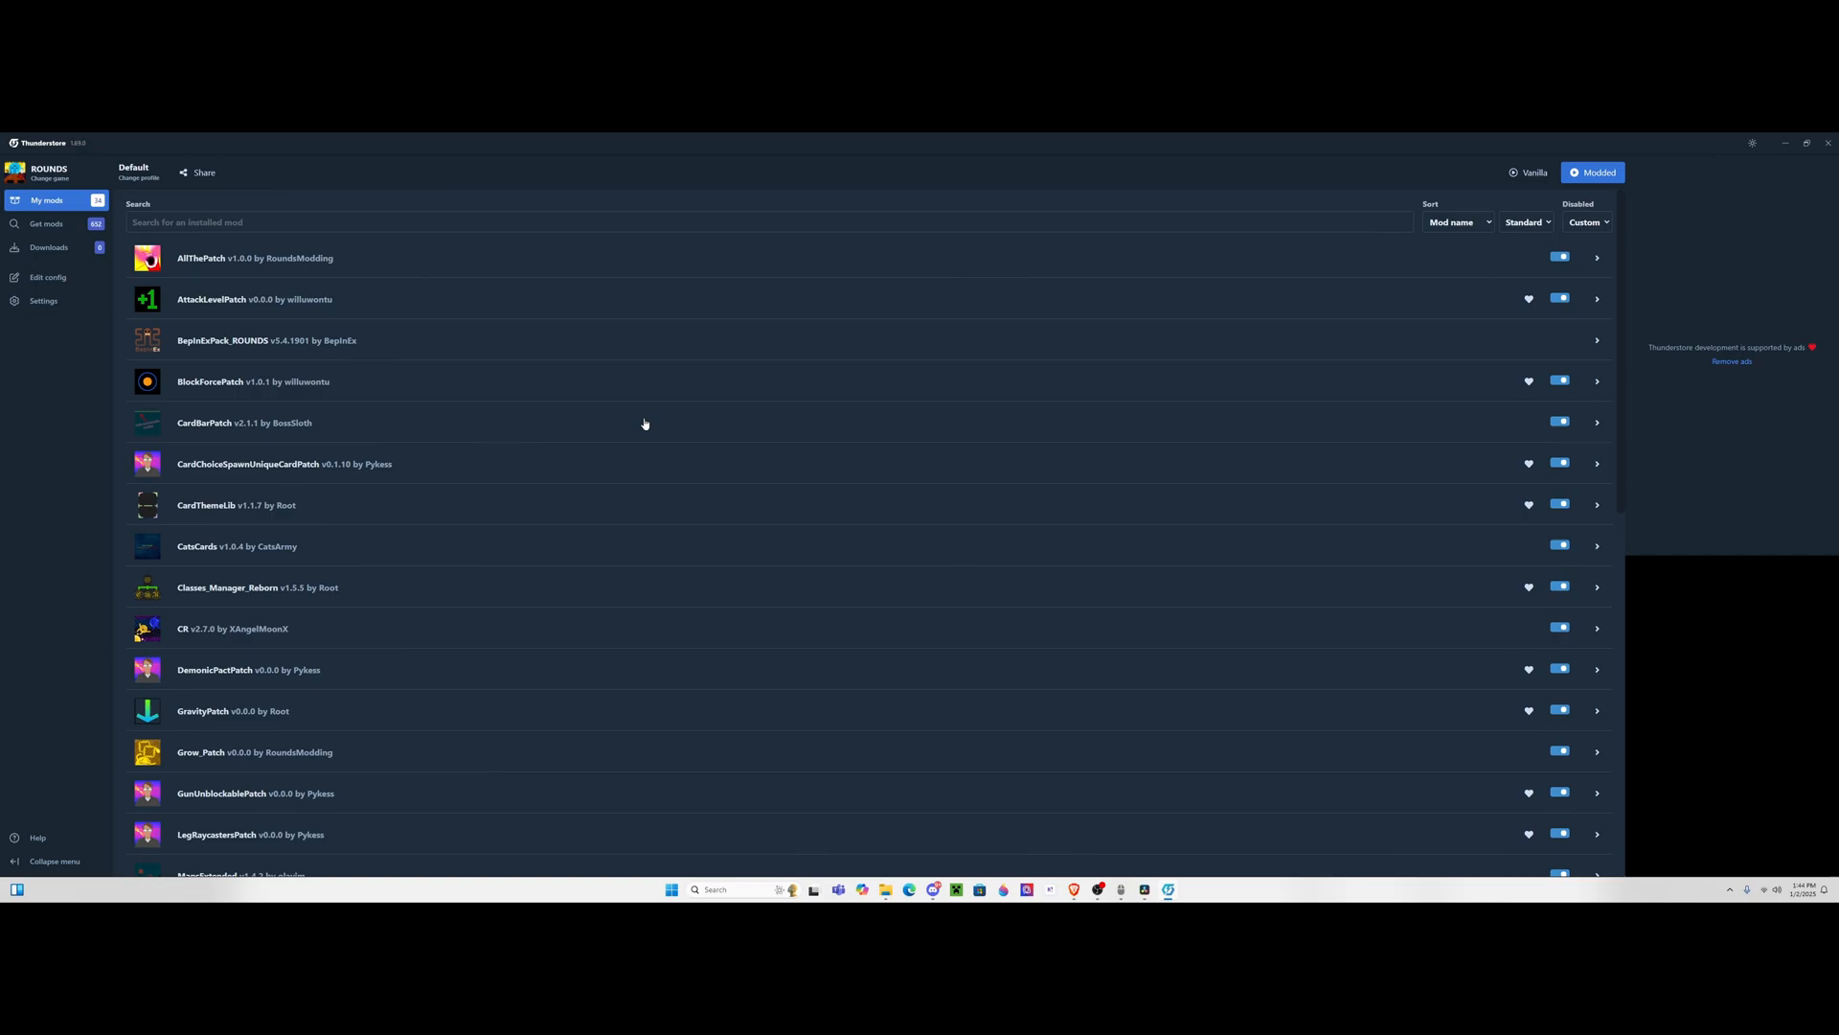
mouse_move(1662, 199)
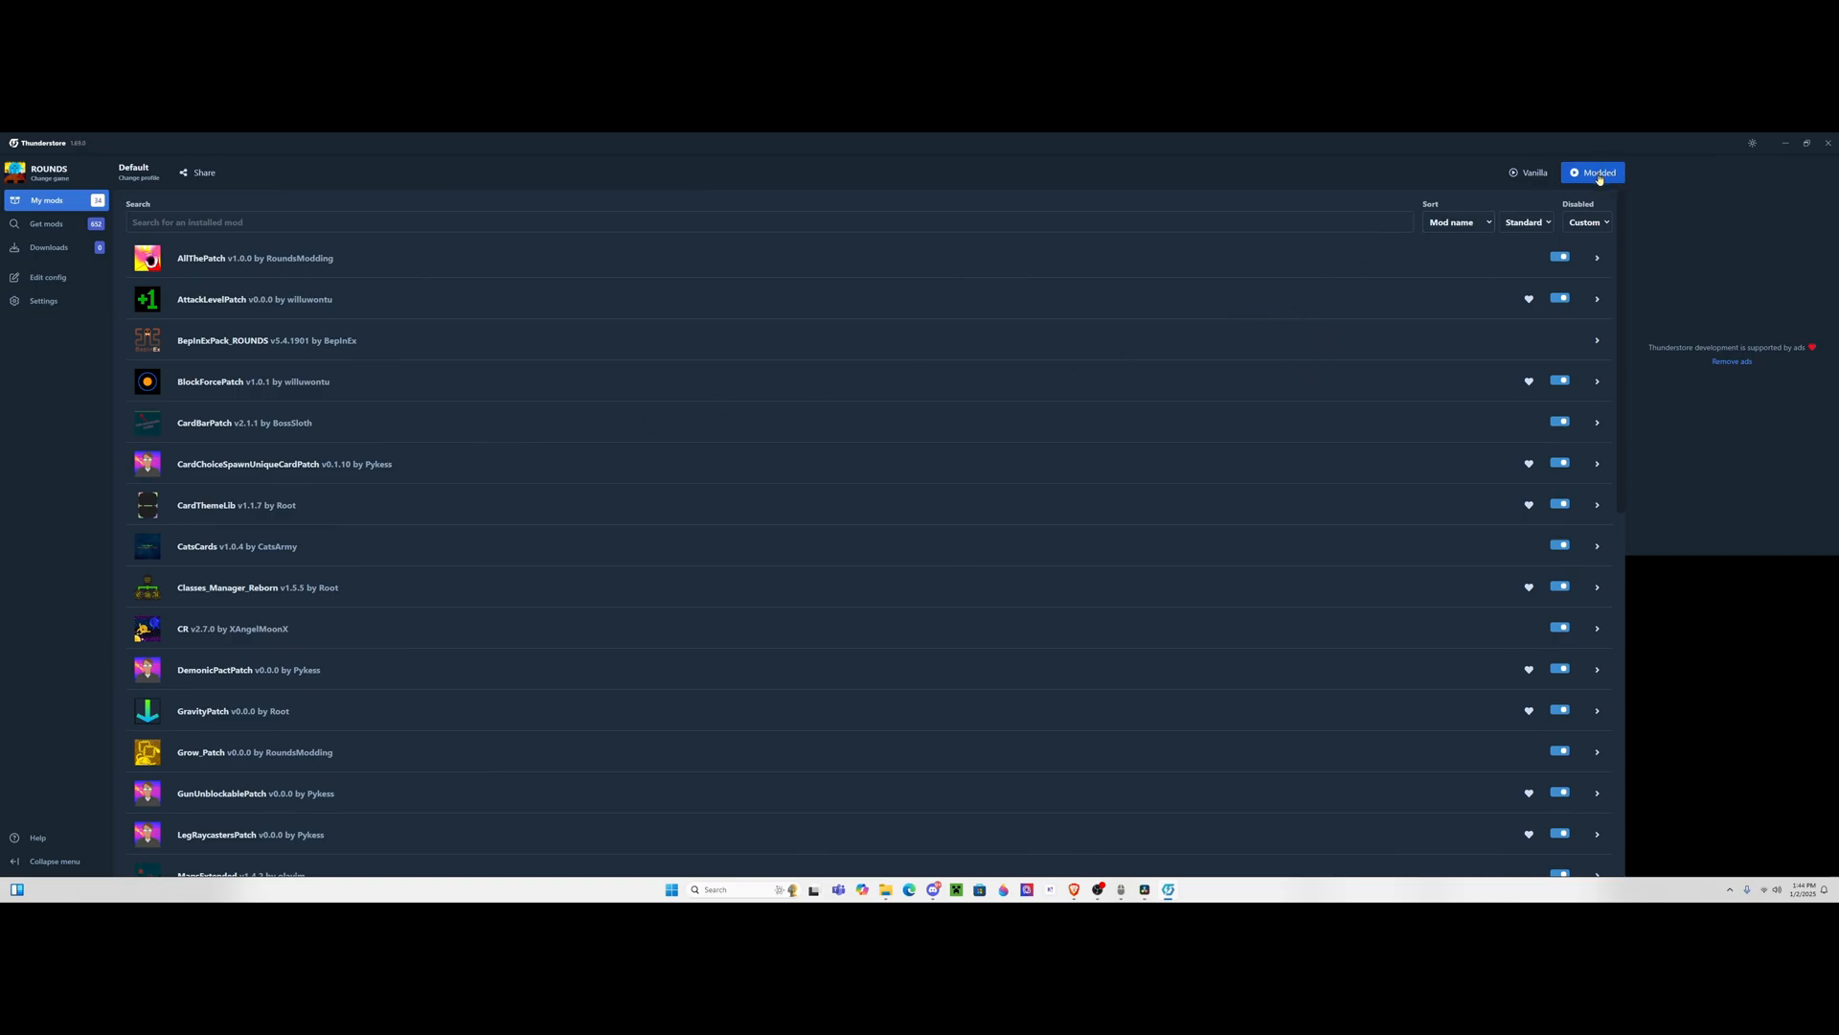
click(1592, 173)
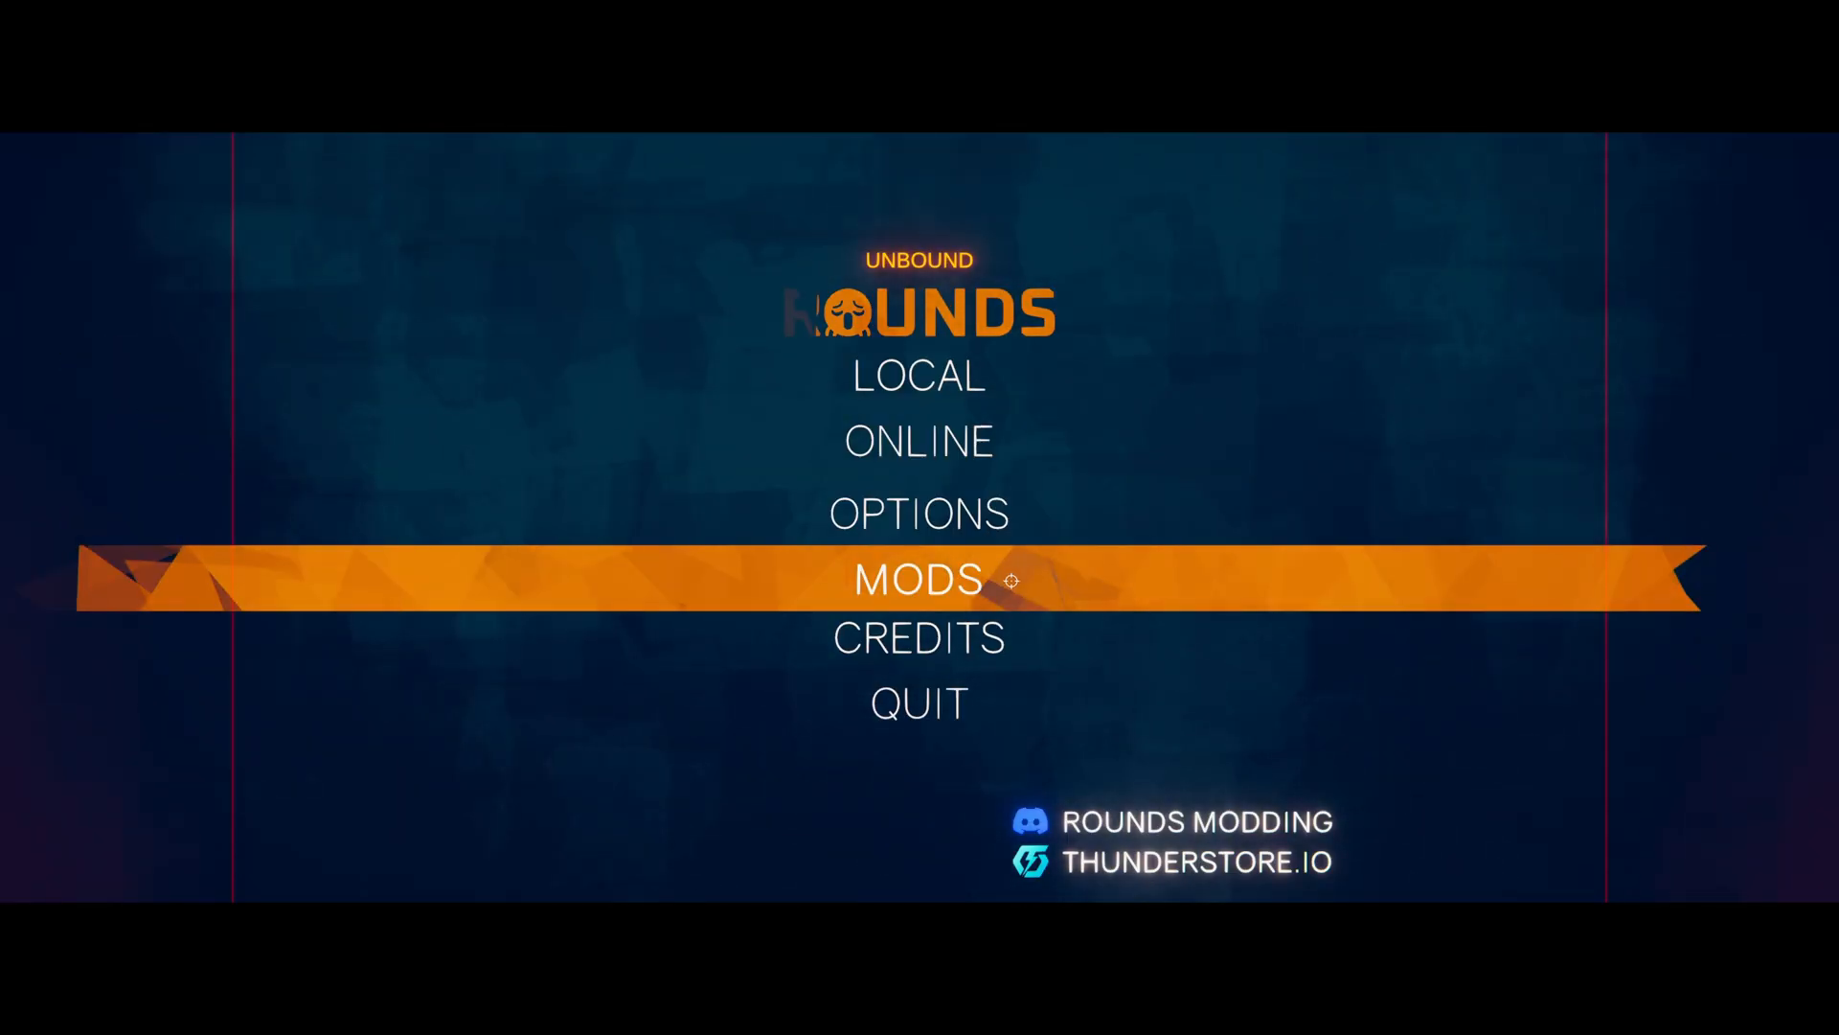
View the MODS settings list, then open a Rounds With Friends lobby and invite a friend.
click(919, 578)
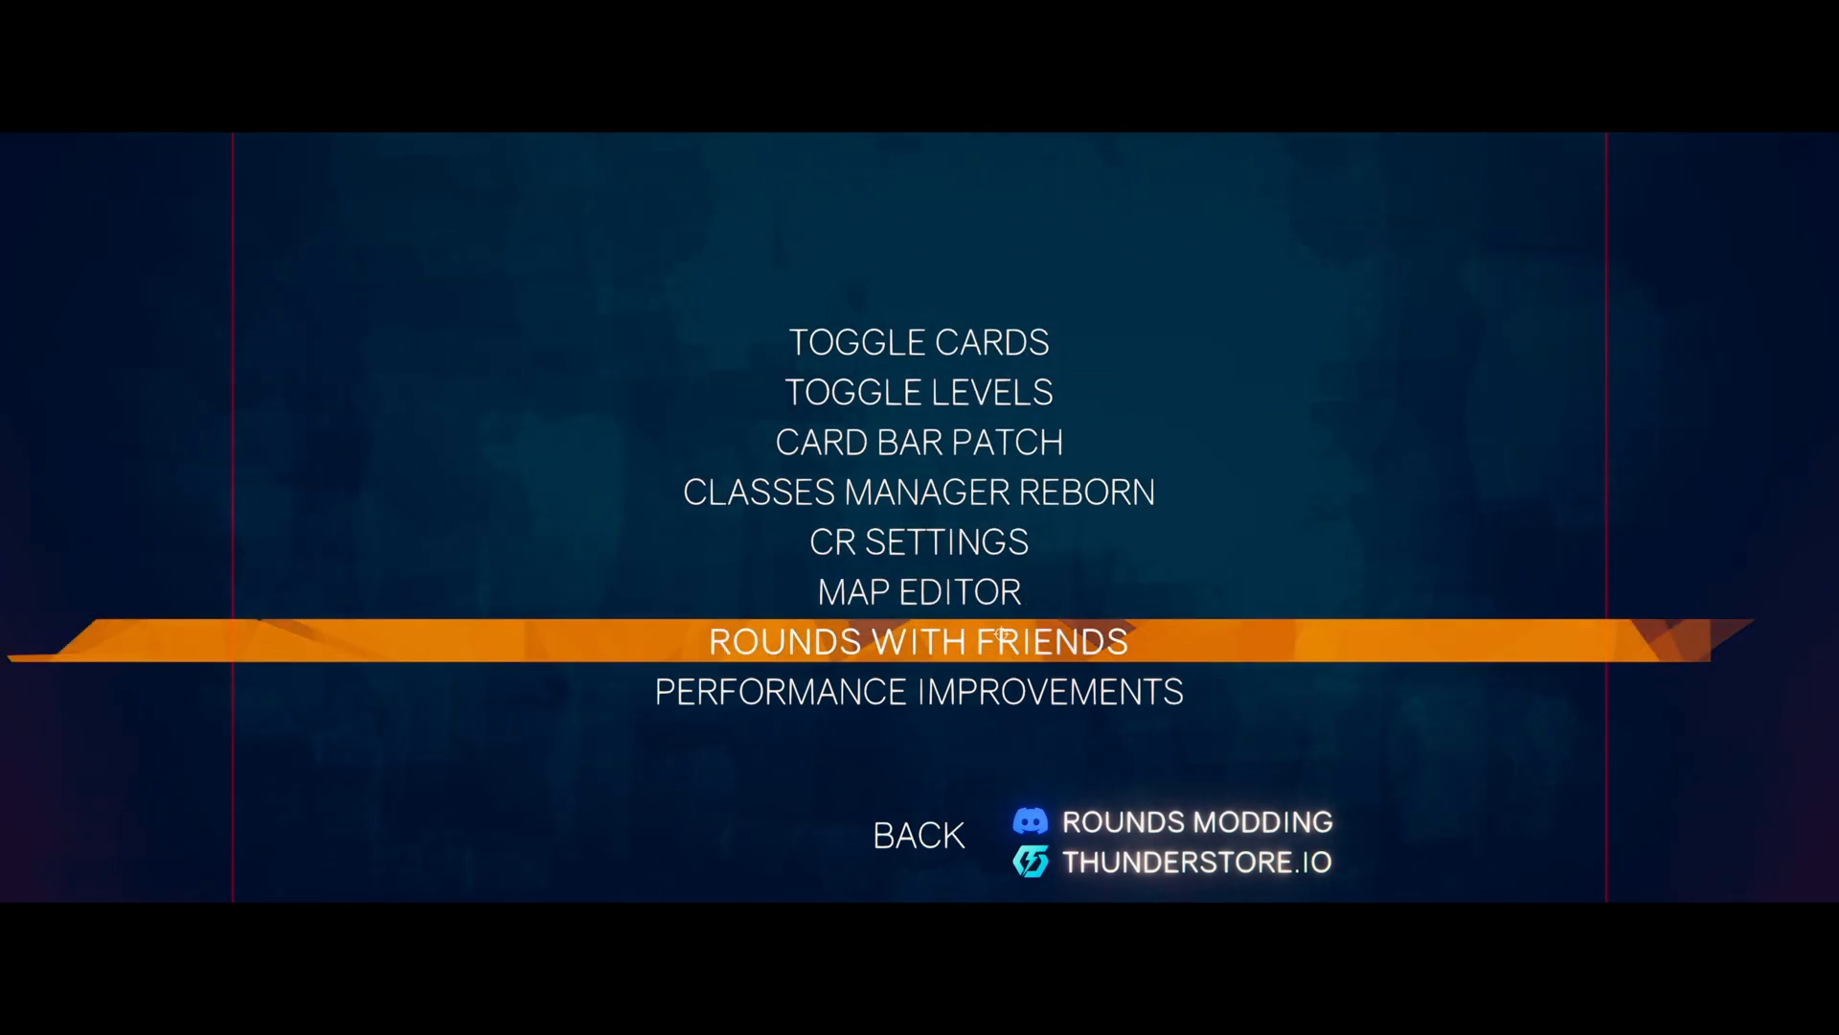
click(917, 834)
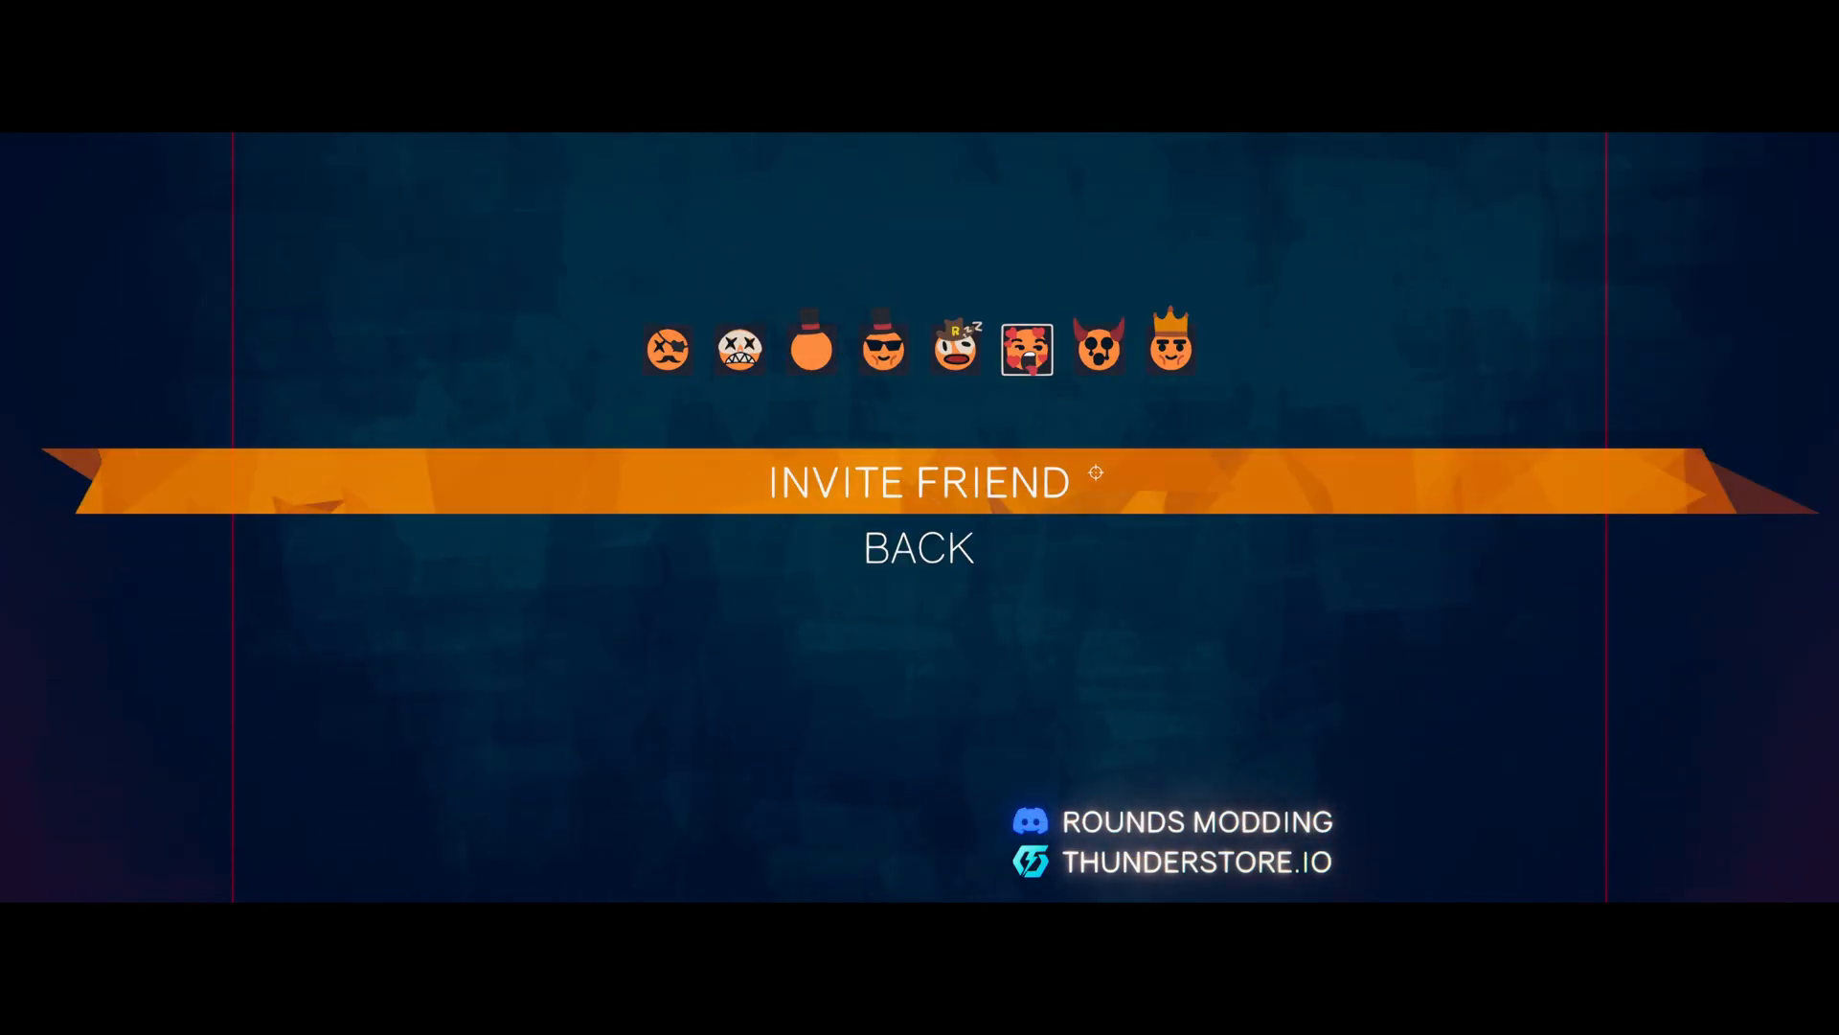
click(919, 481)
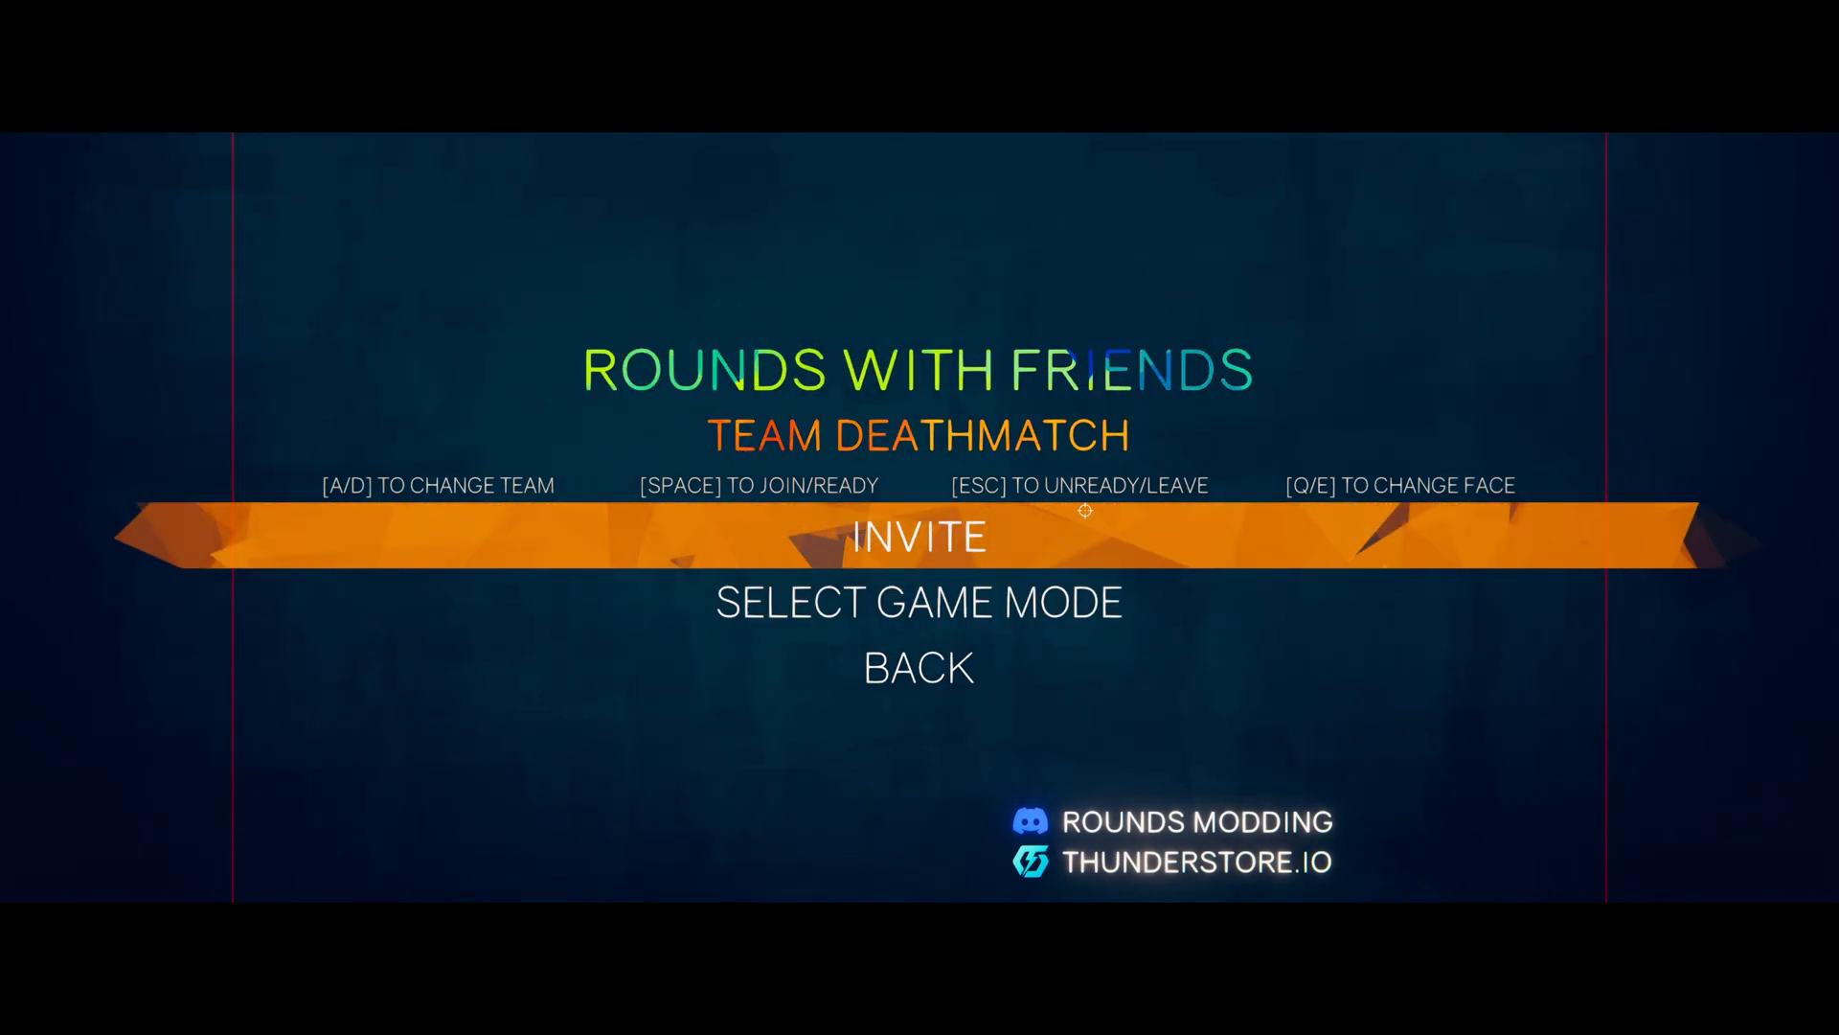
click(918, 536)
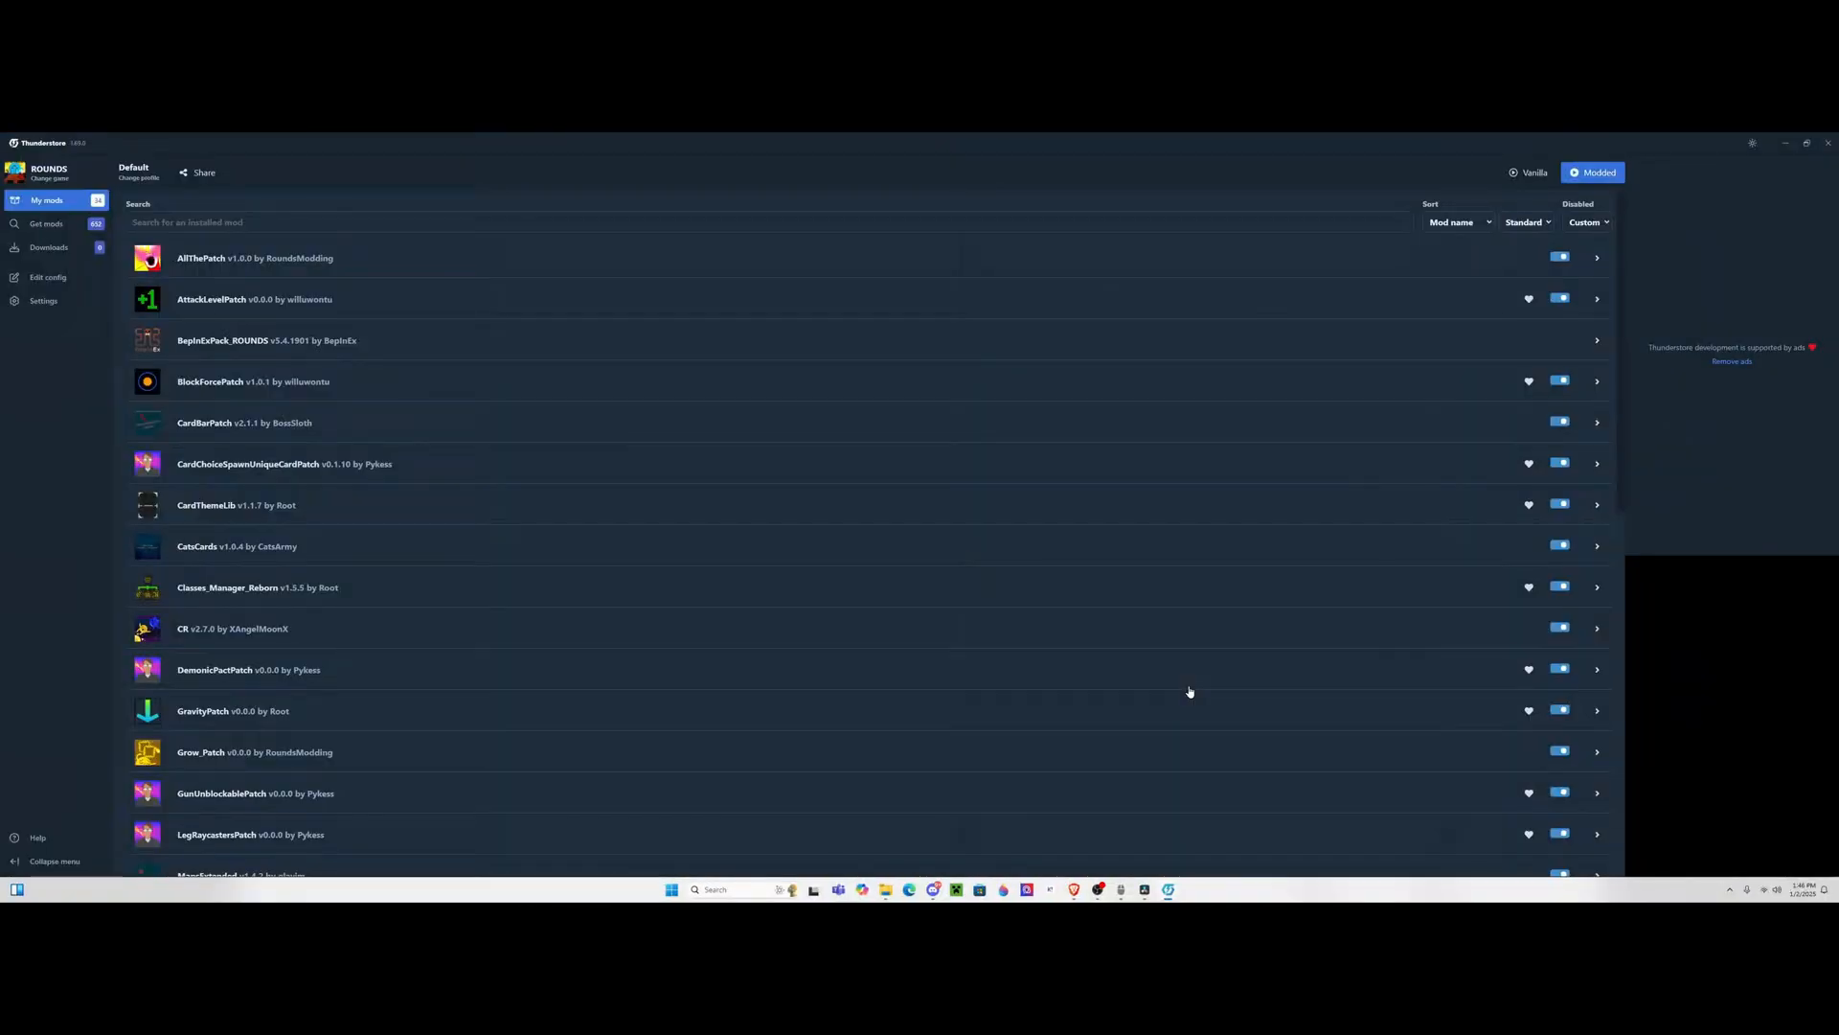
mouse_move(942, 888)
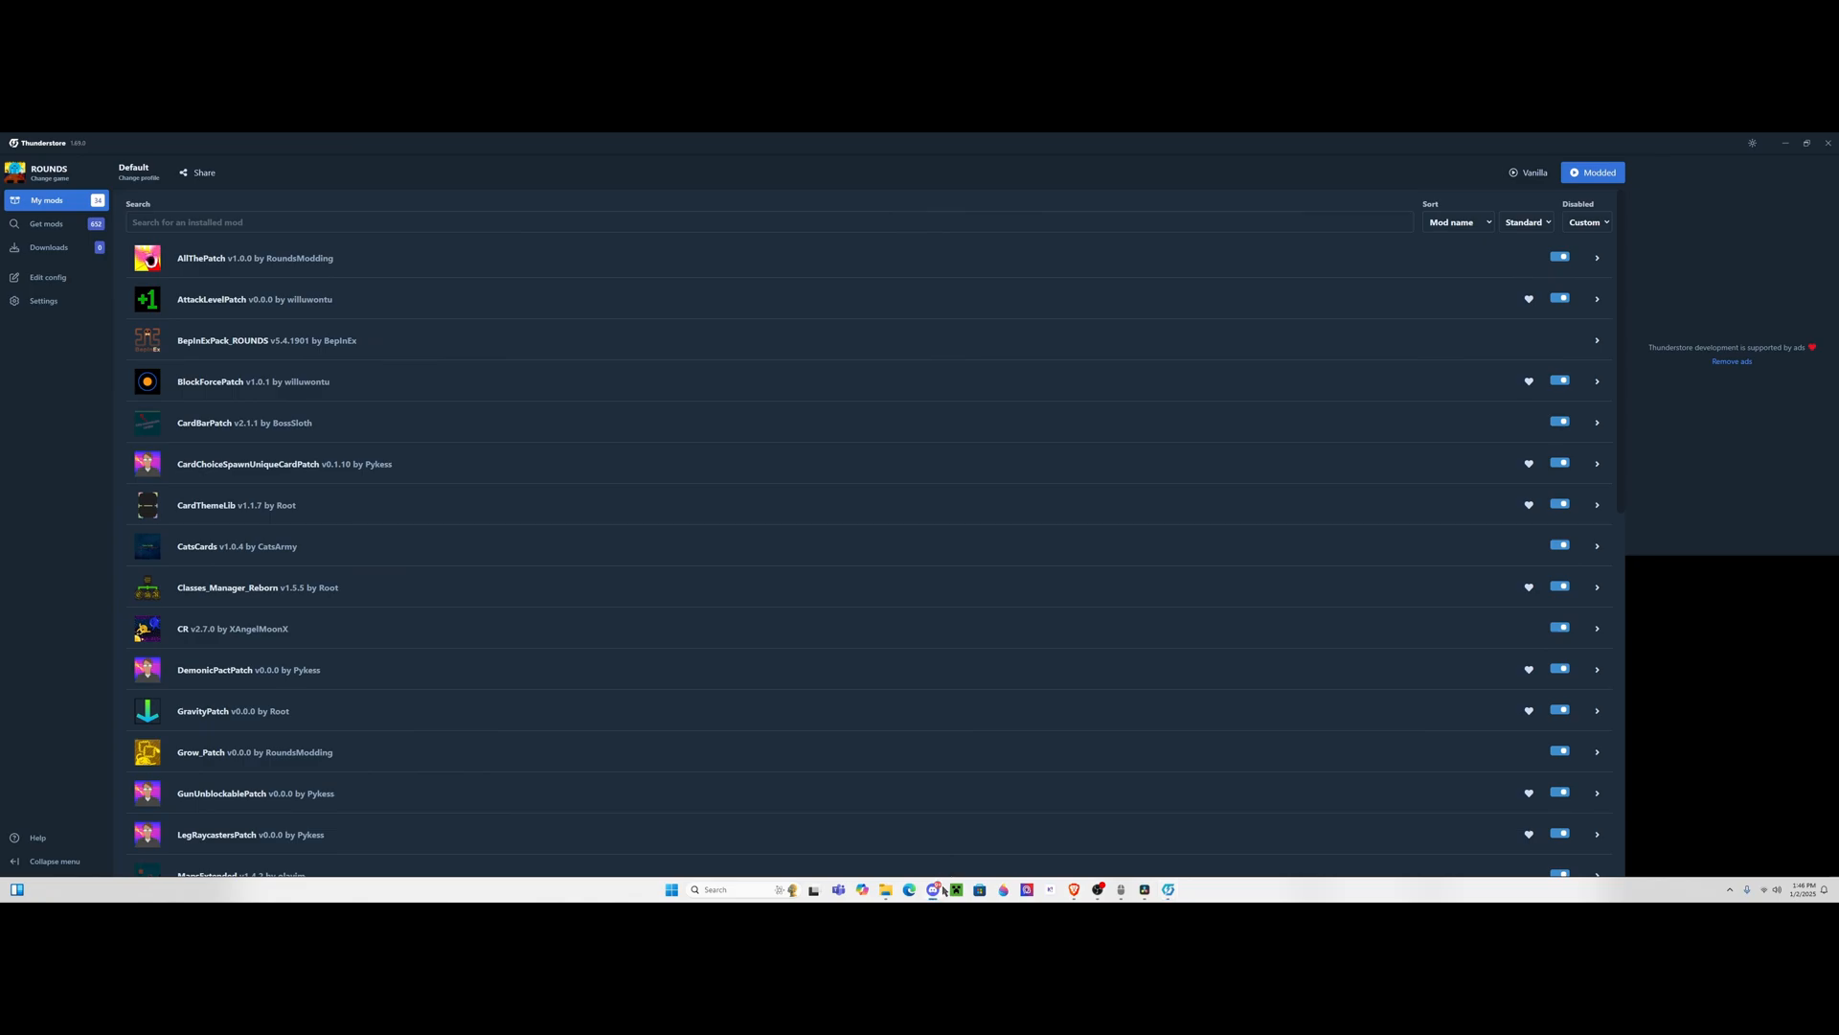